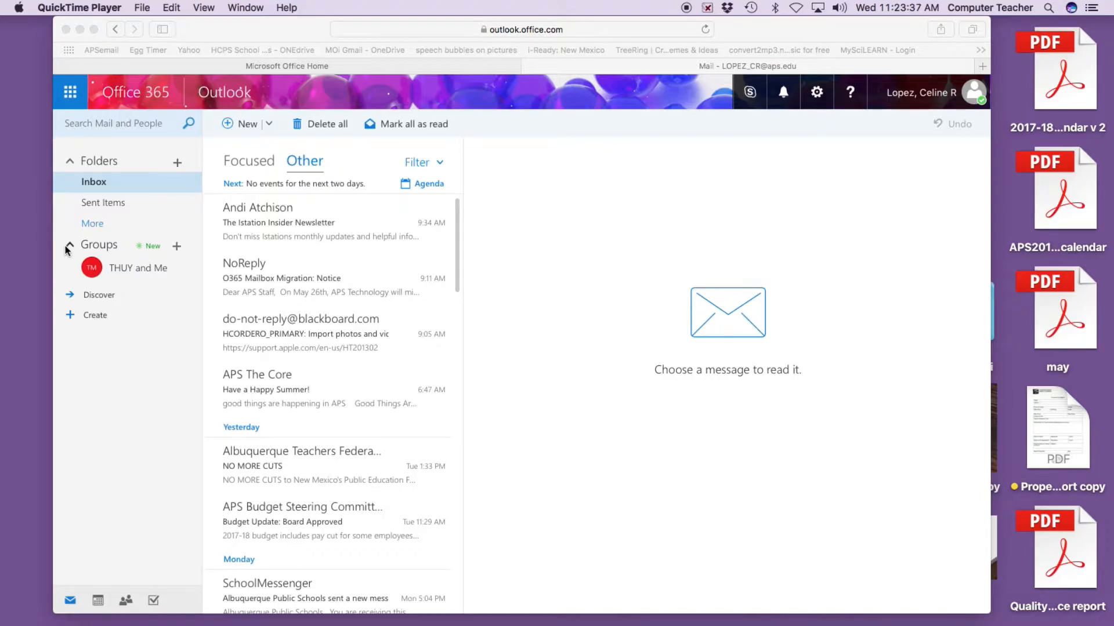
mouse_move(27, 226)
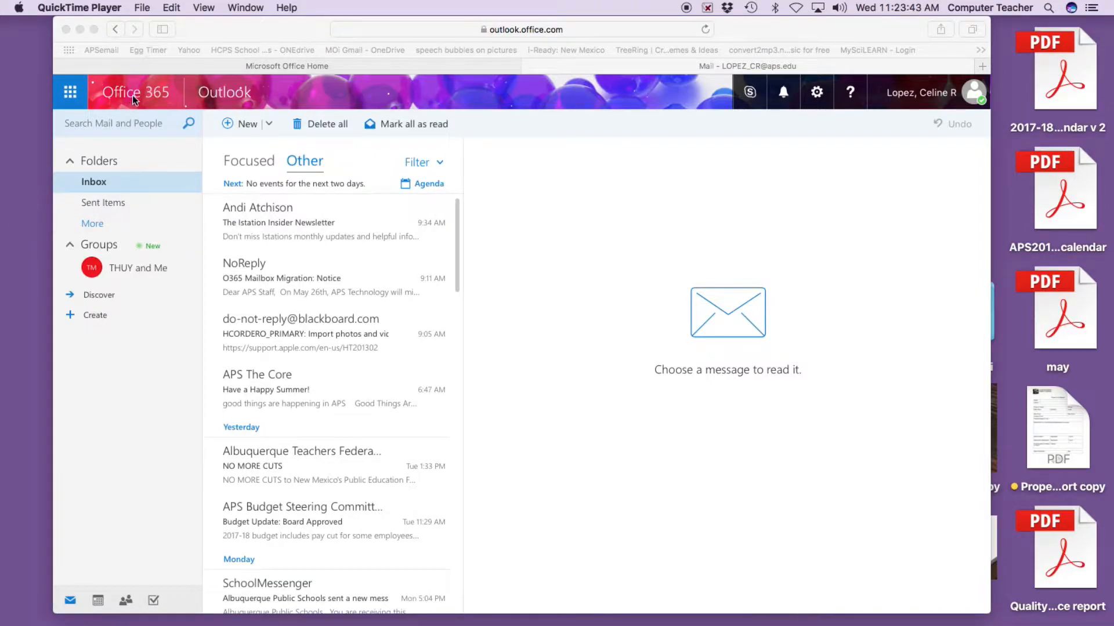
mouse_move(234, 102)
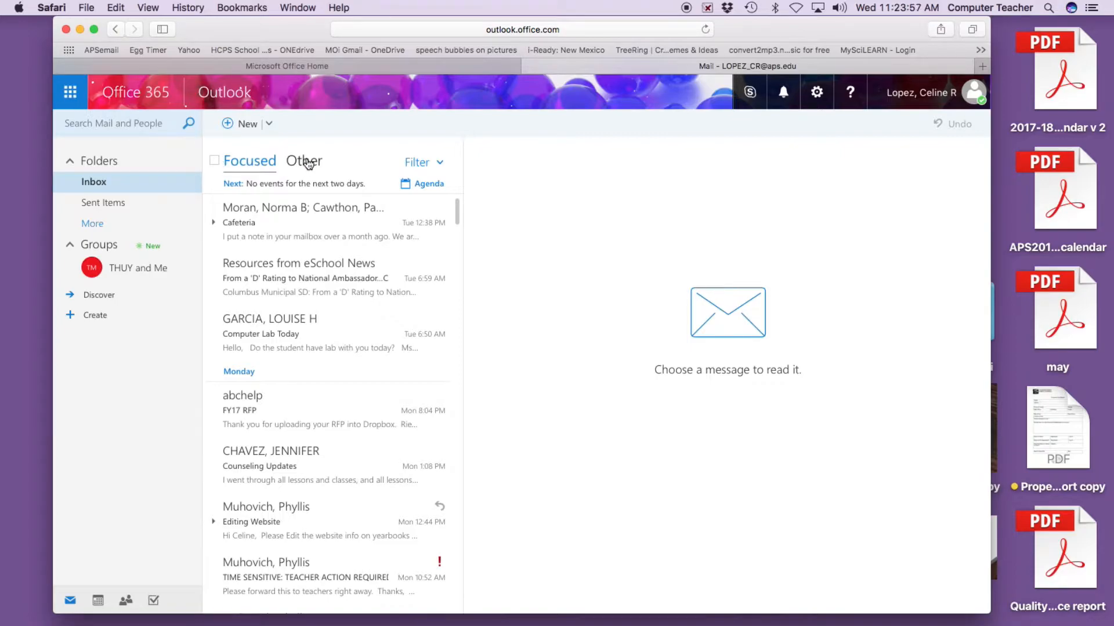
Step: Expand the full list of mail folders for the account and scroll through it
click(304, 160)
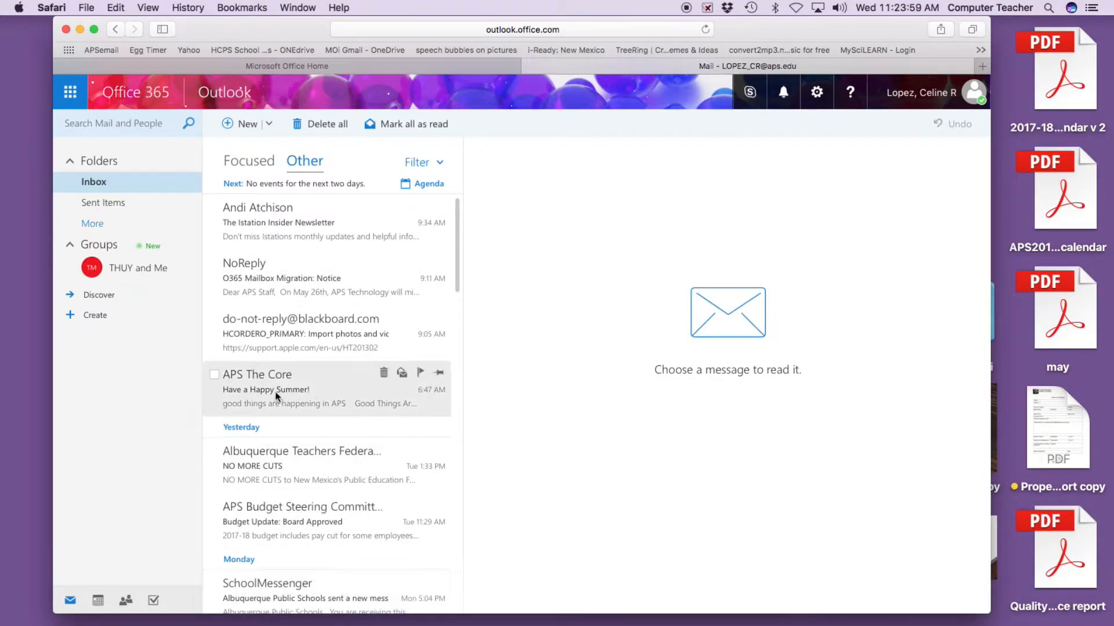
mouse_move(100, 213)
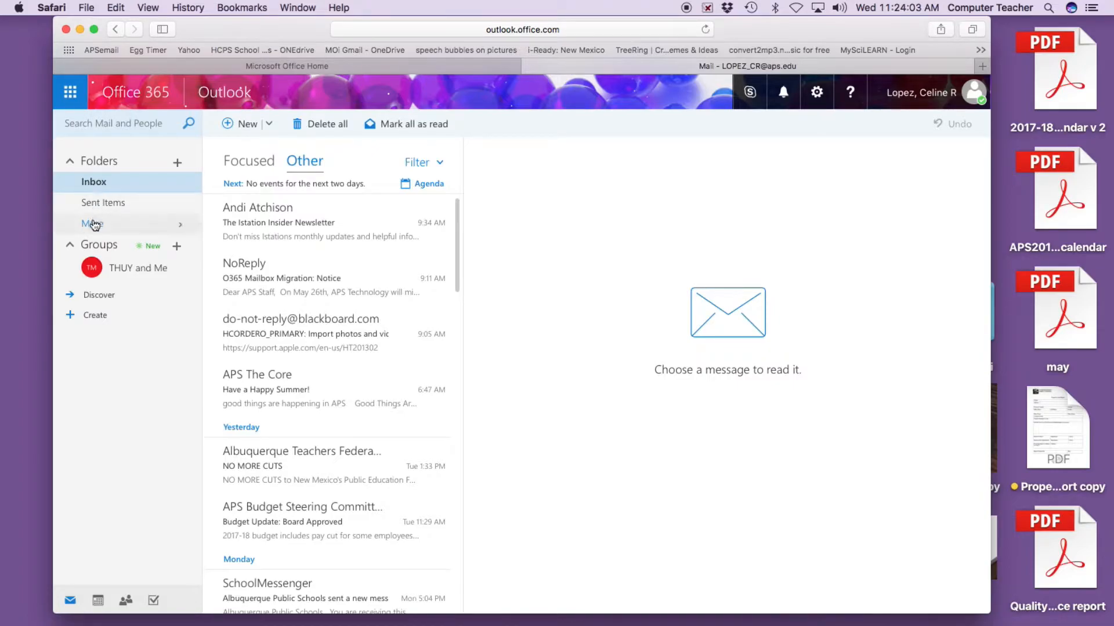
mouse_move(93, 227)
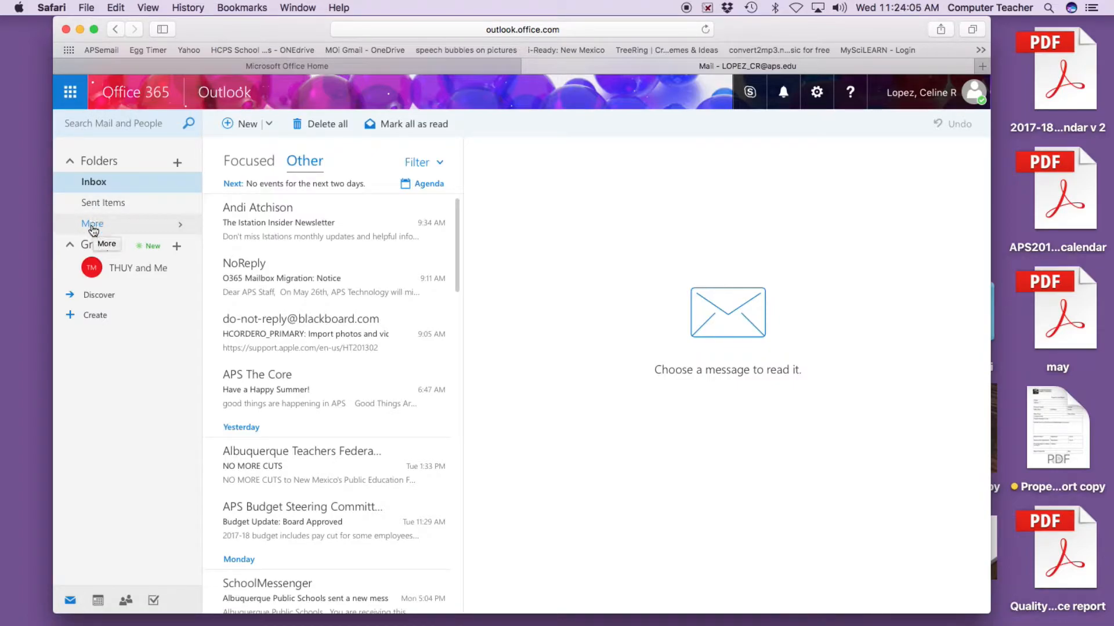
click(92, 224)
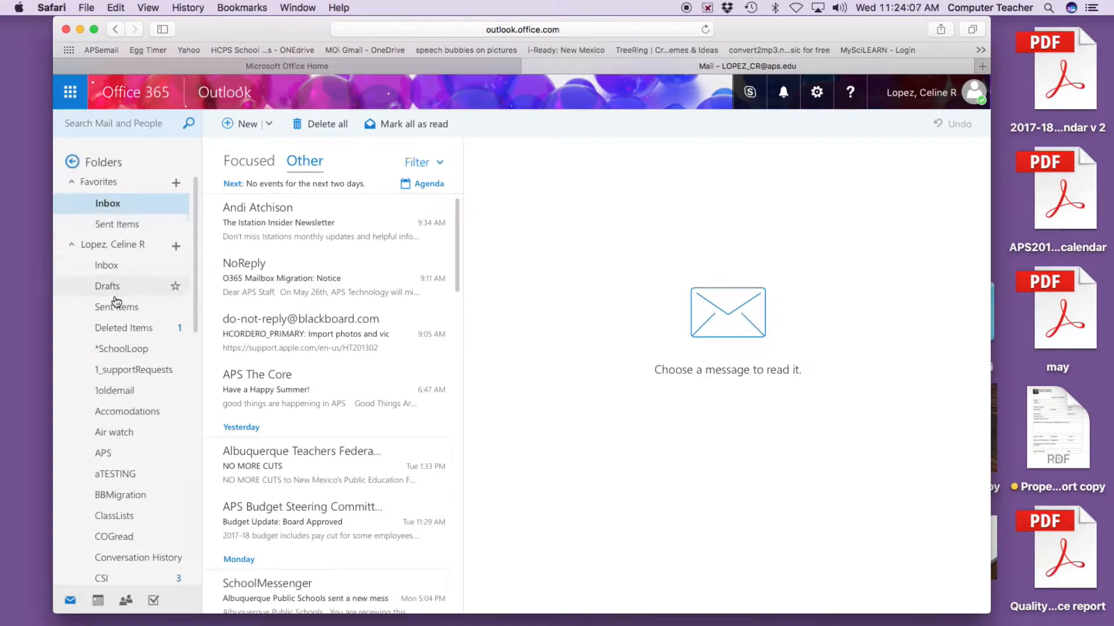
mouse_move(128, 410)
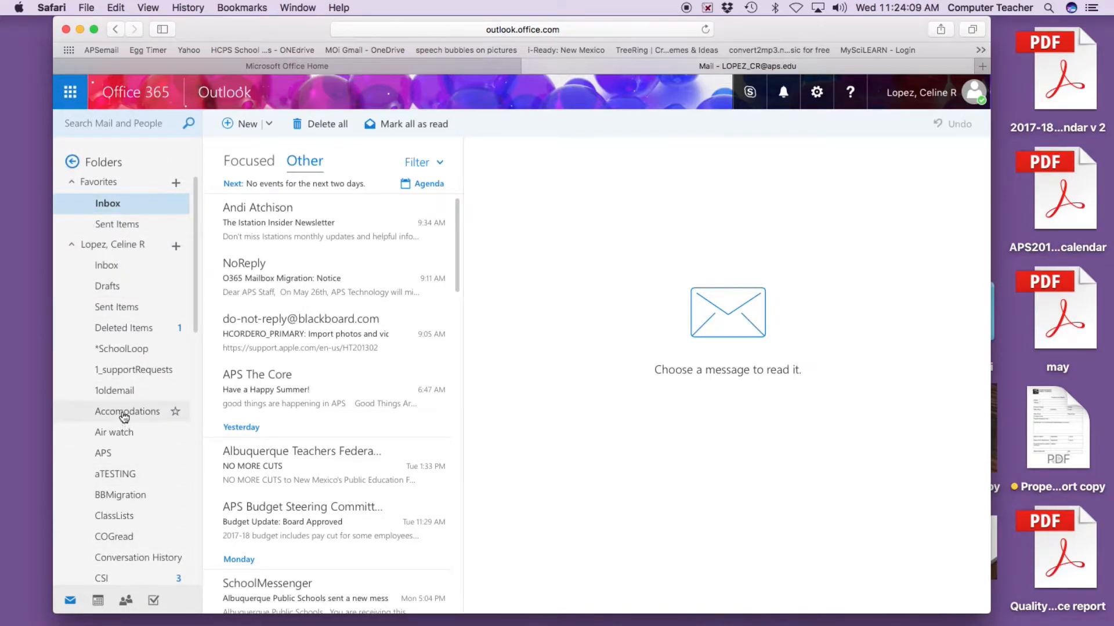
mouse_move(121, 373)
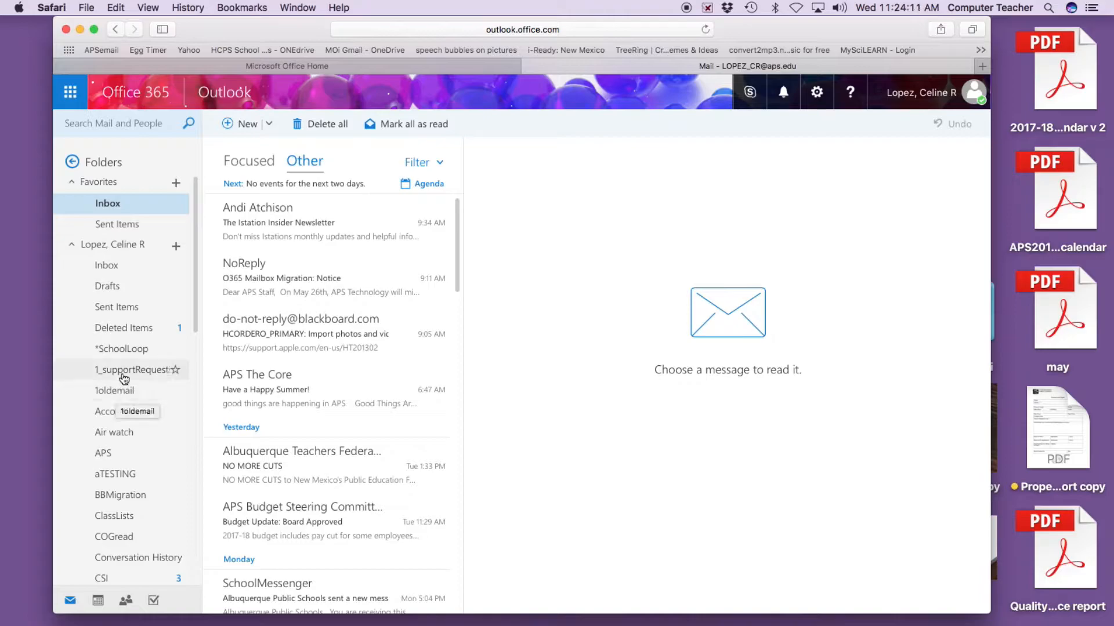
mouse_move(120, 495)
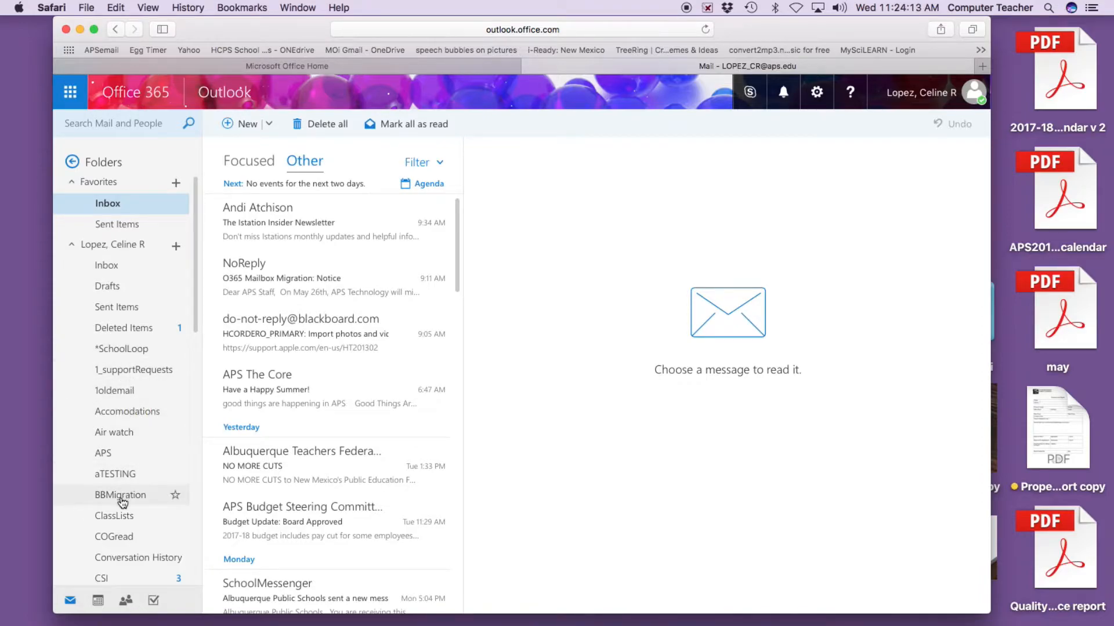
scroll(down, 3)
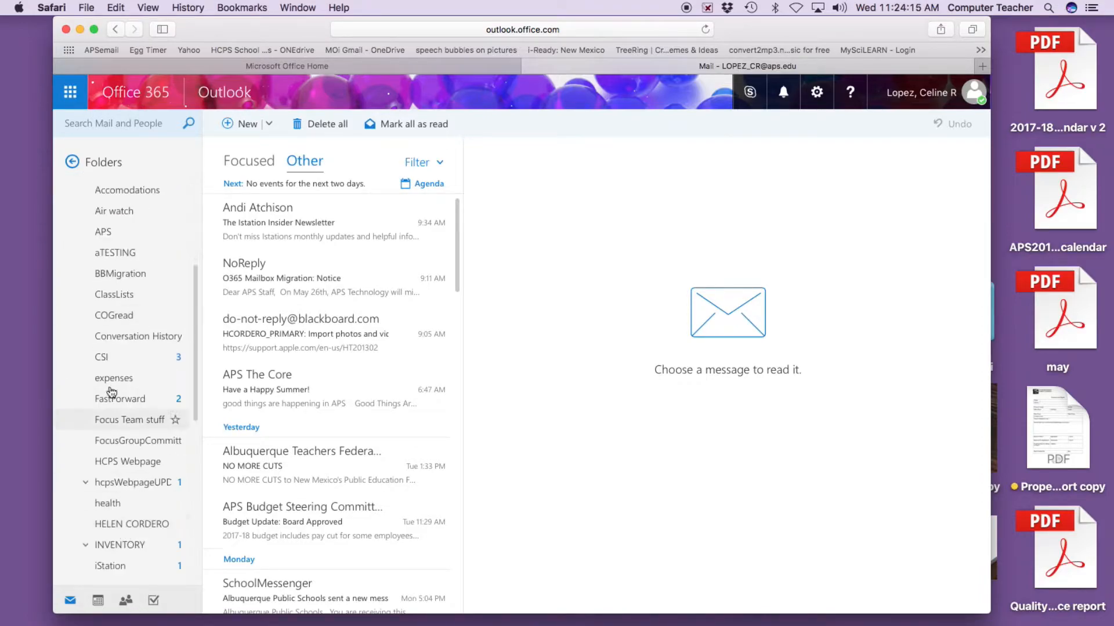
scroll(down, 3)
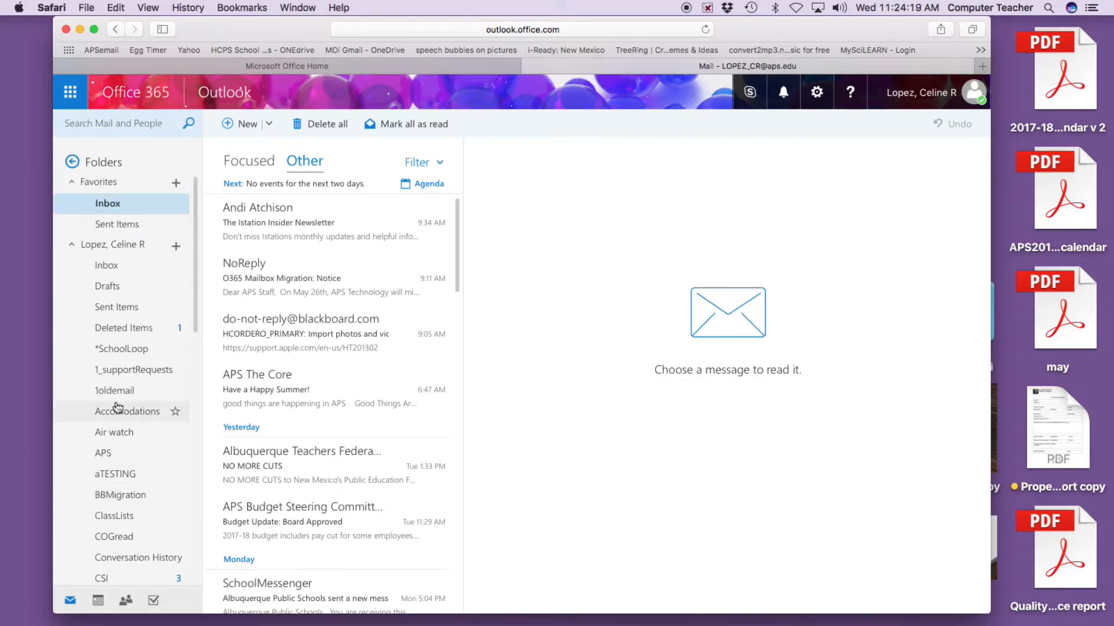
mouse_move(83, 198)
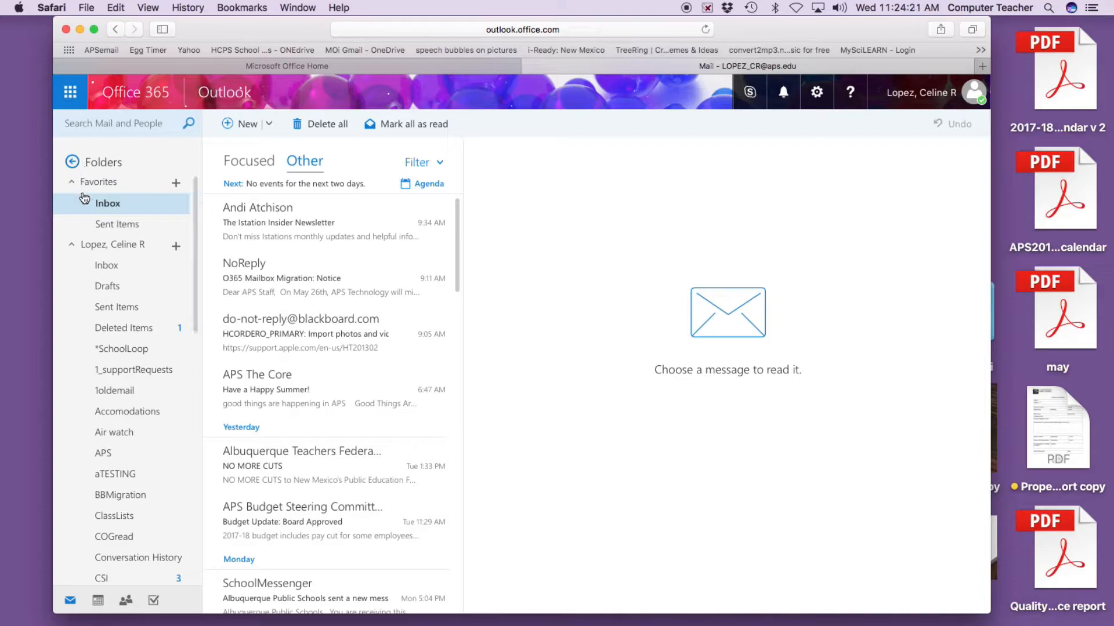
mouse_move(87, 162)
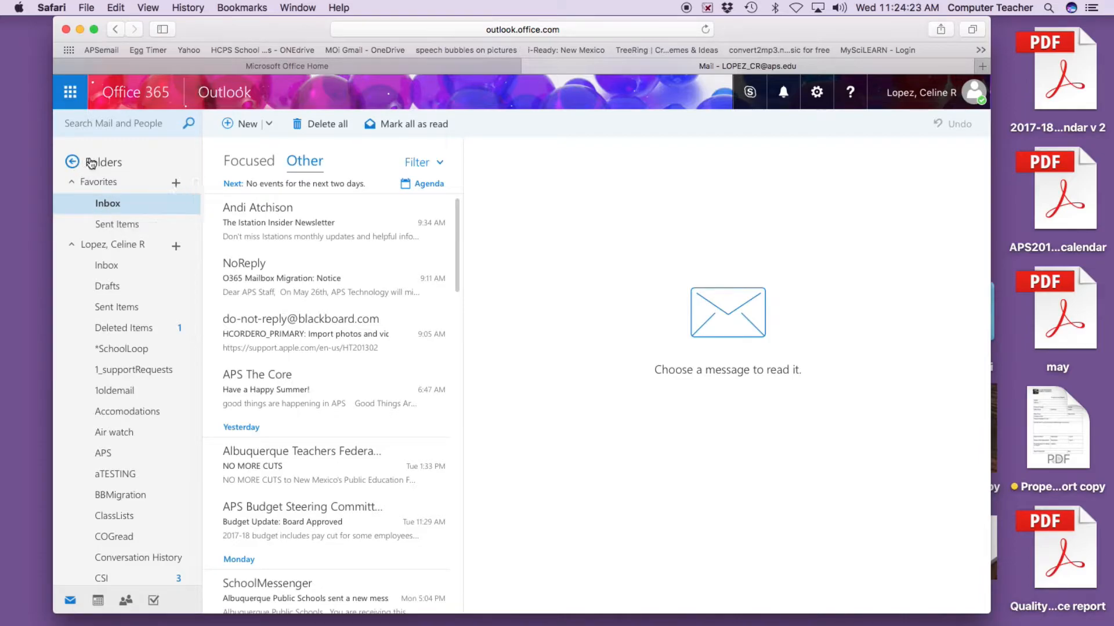
Step: Return to the short folders view showing the Groups section
click(72, 162)
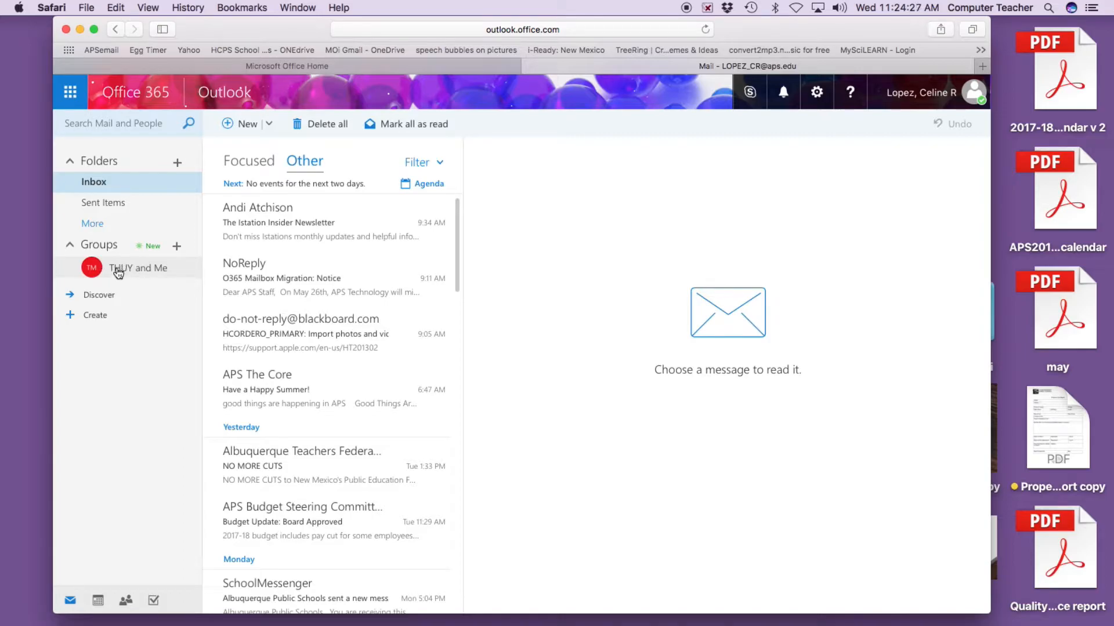
mouse_move(121, 270)
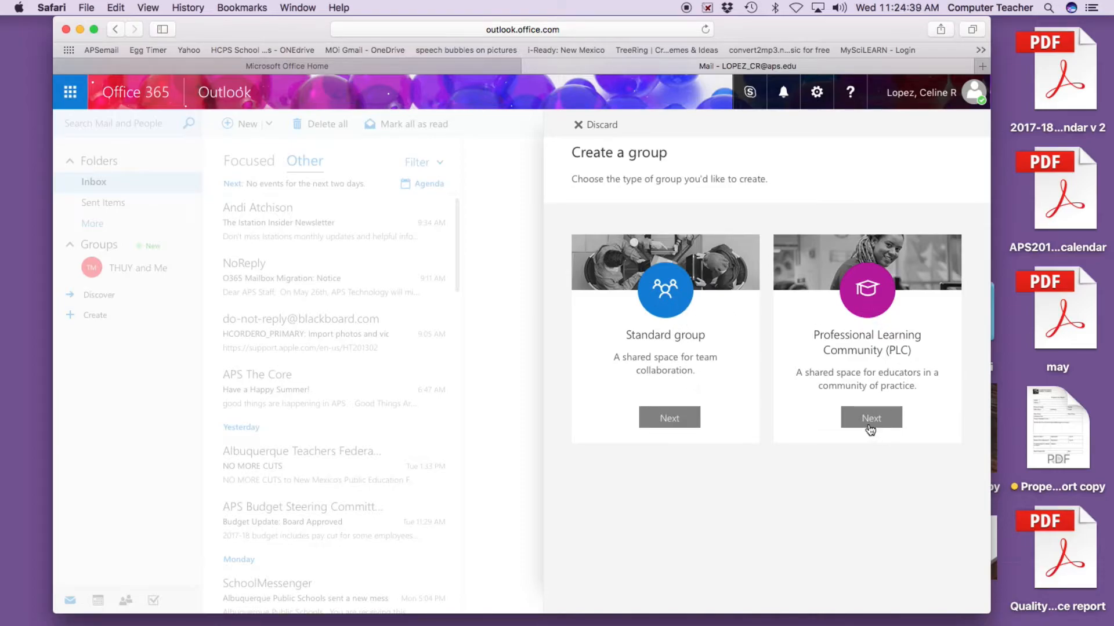
Step: Start a Professional Learning Community group named 'Technology Repair Requests', correcting a mistyped word
click(871, 418)
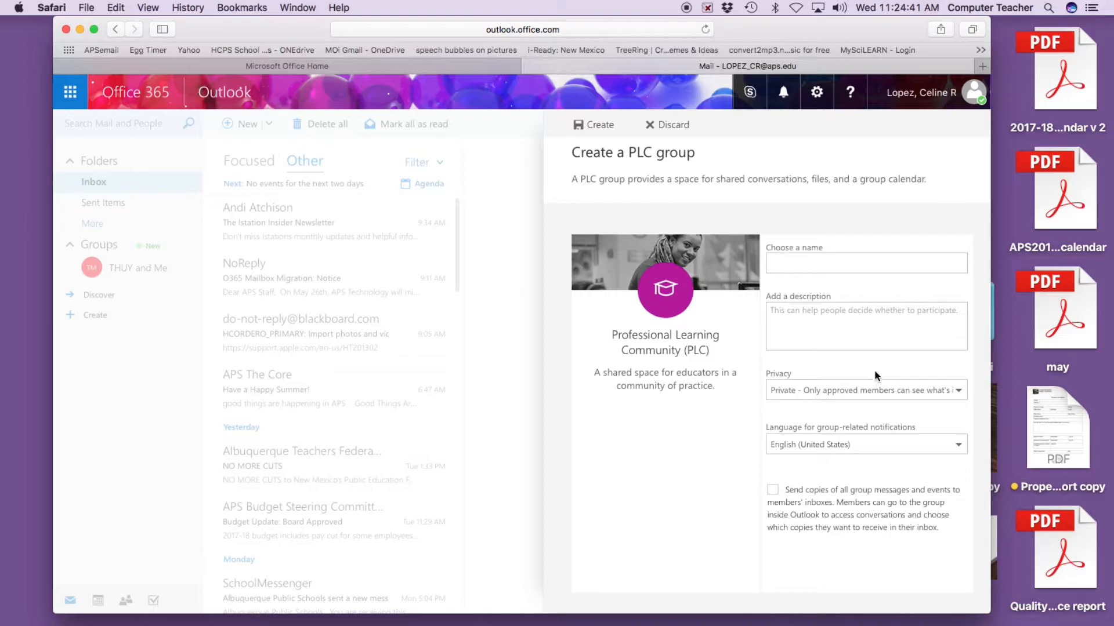
click(866, 263)
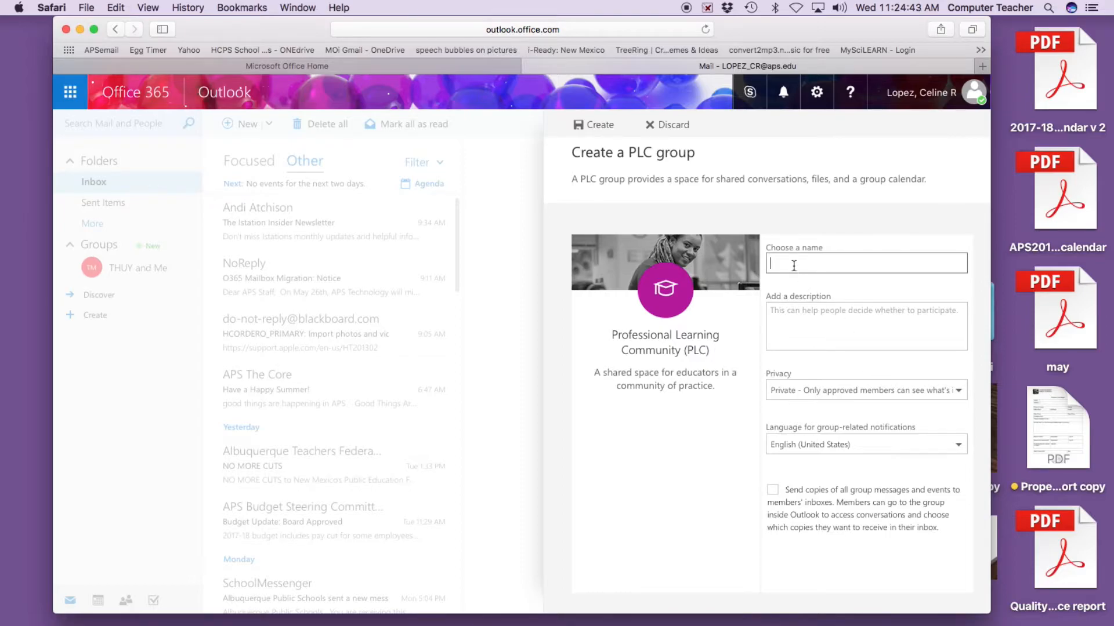
text(Tech)
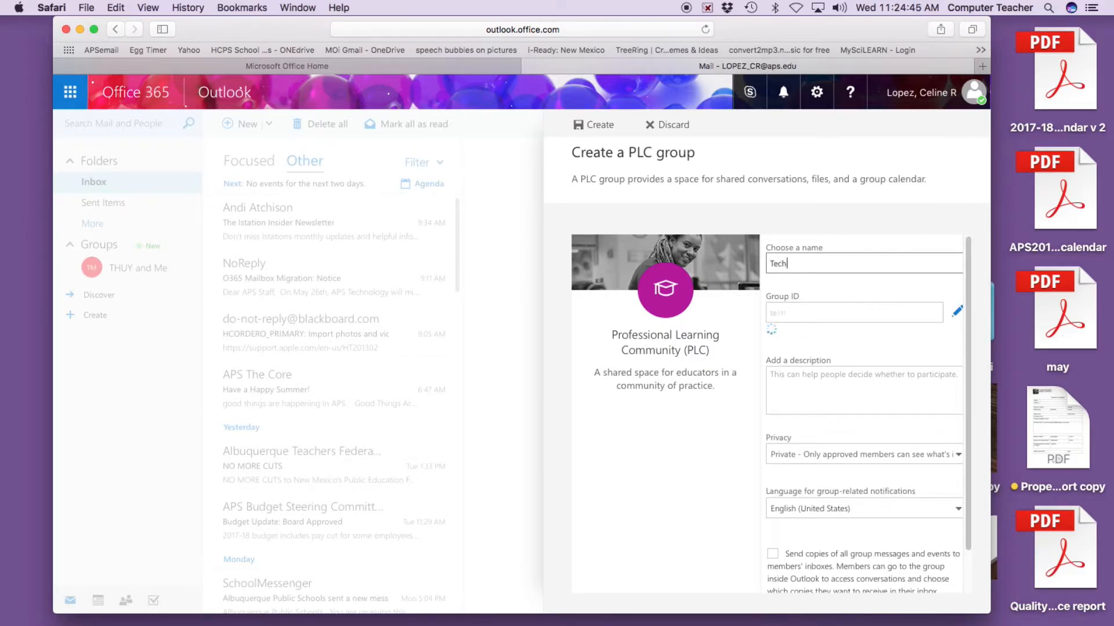
text(nology)
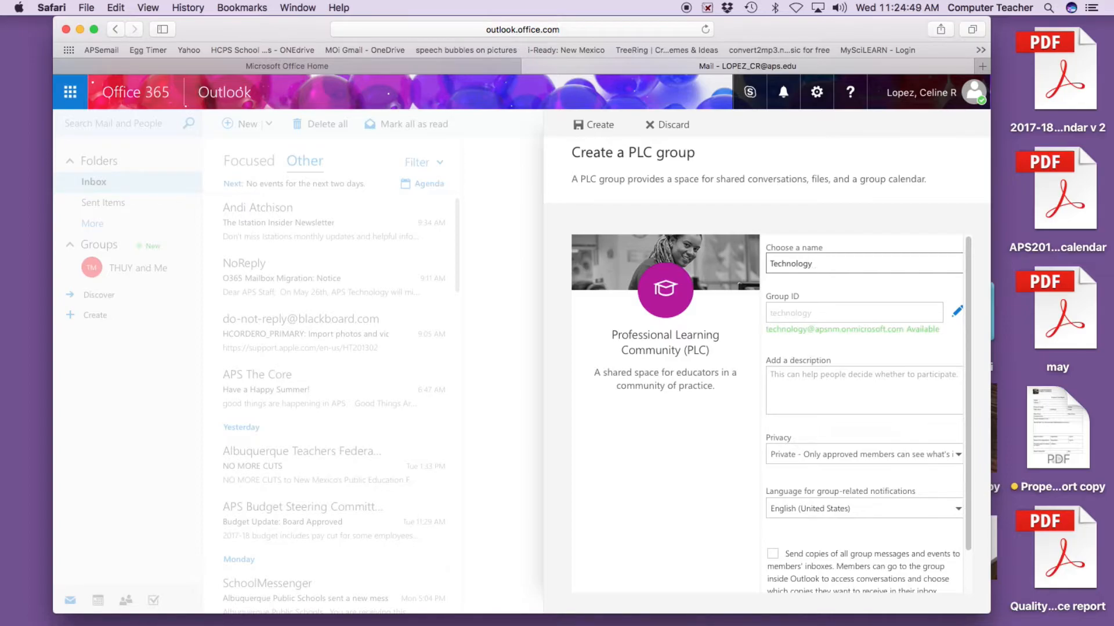
text(Focus)
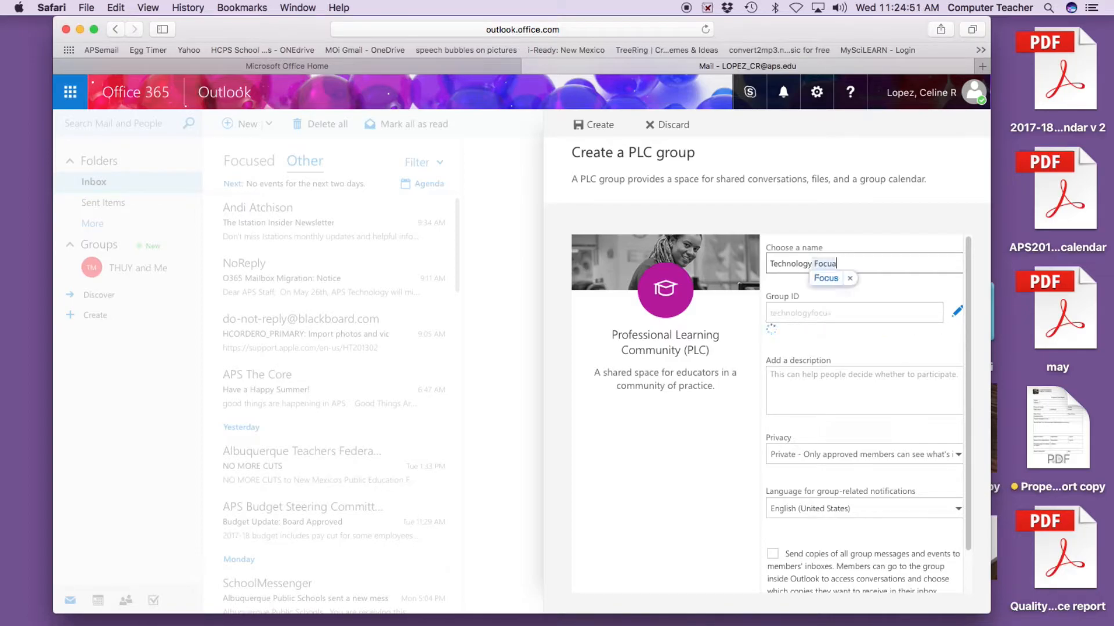
click(850, 277)
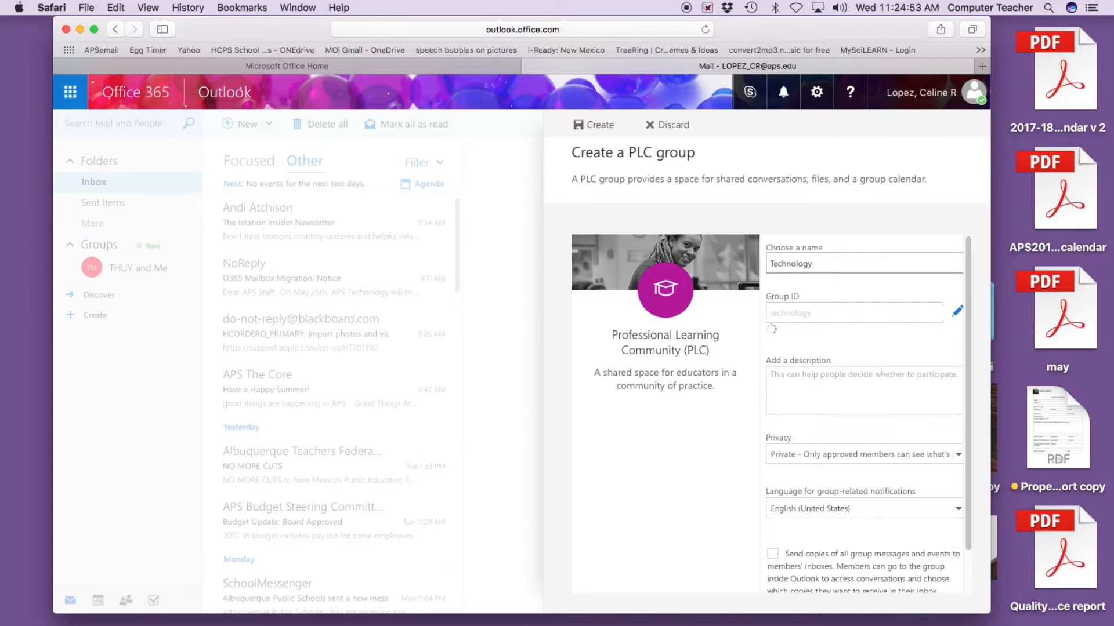
text(For)
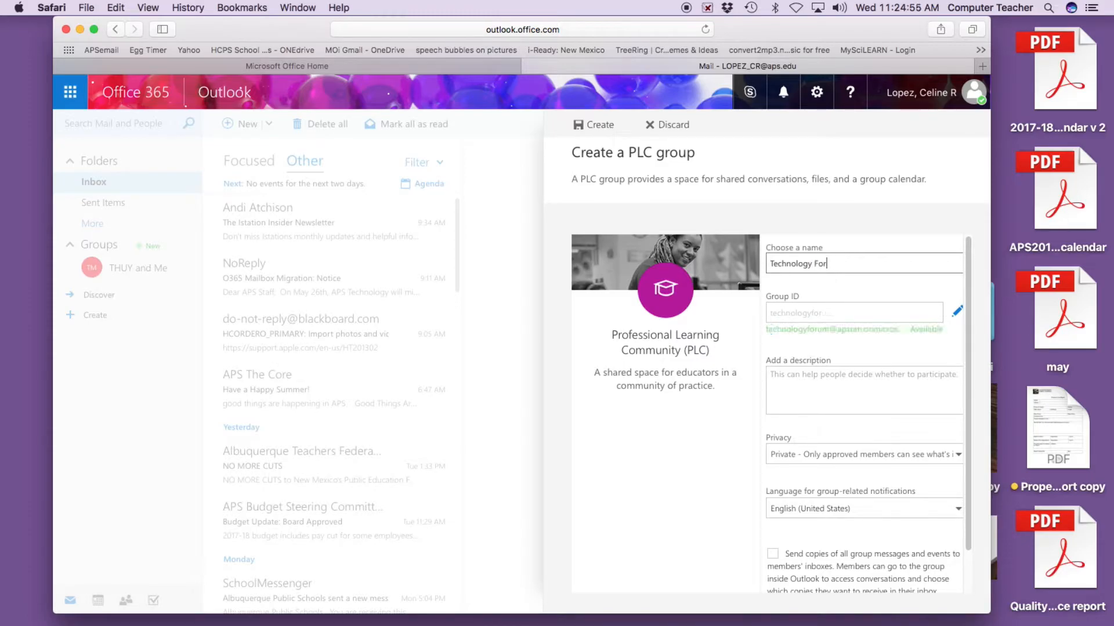
key(backspace)
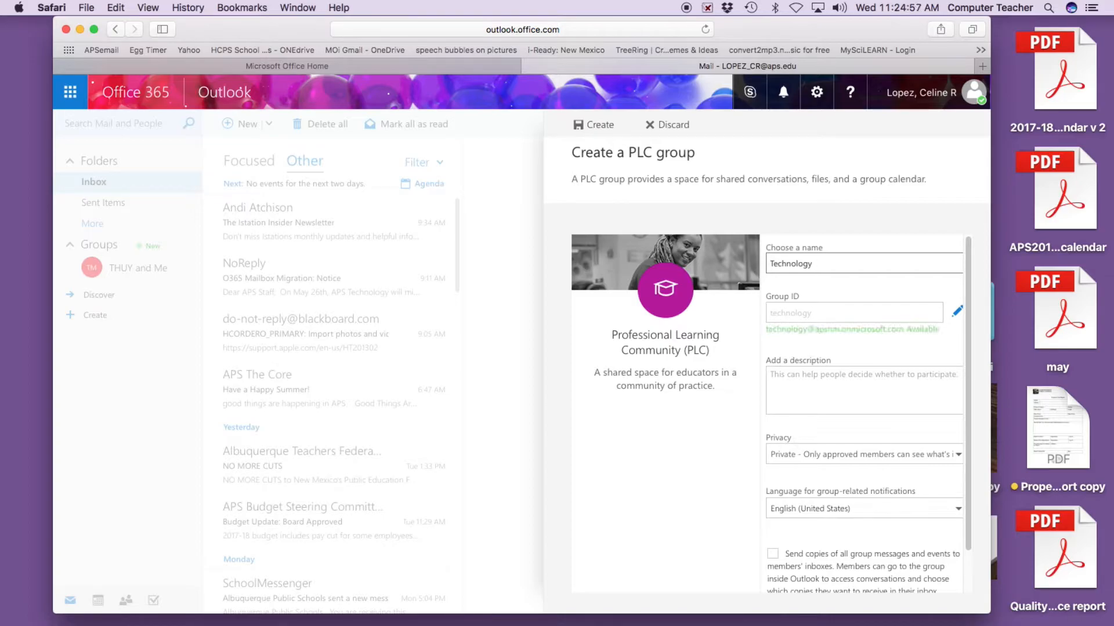
text(R)
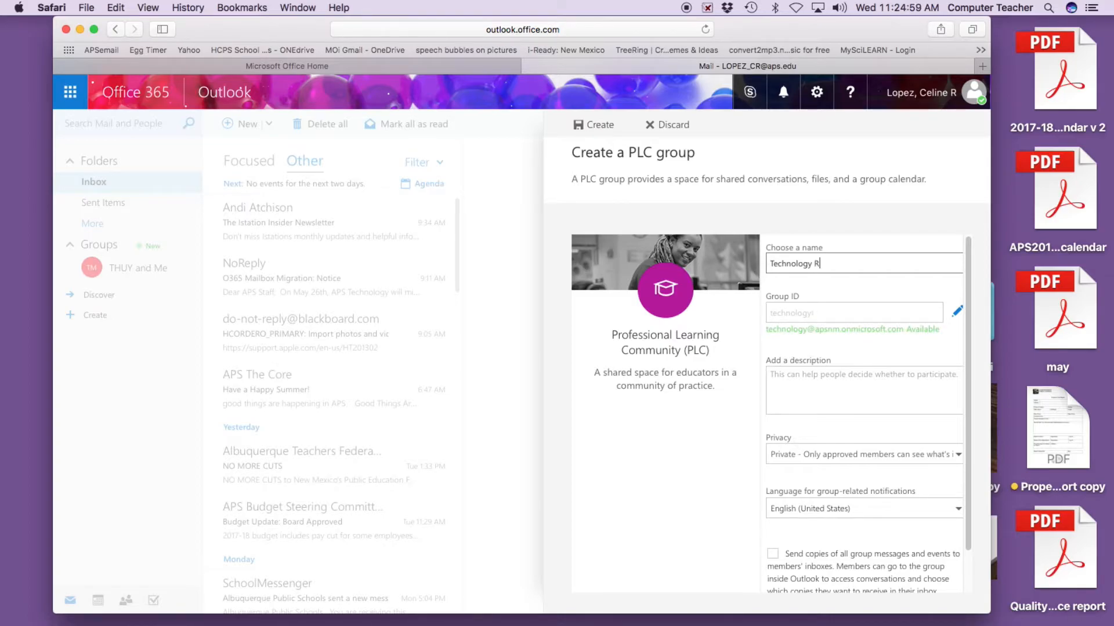
text(epair Requests)
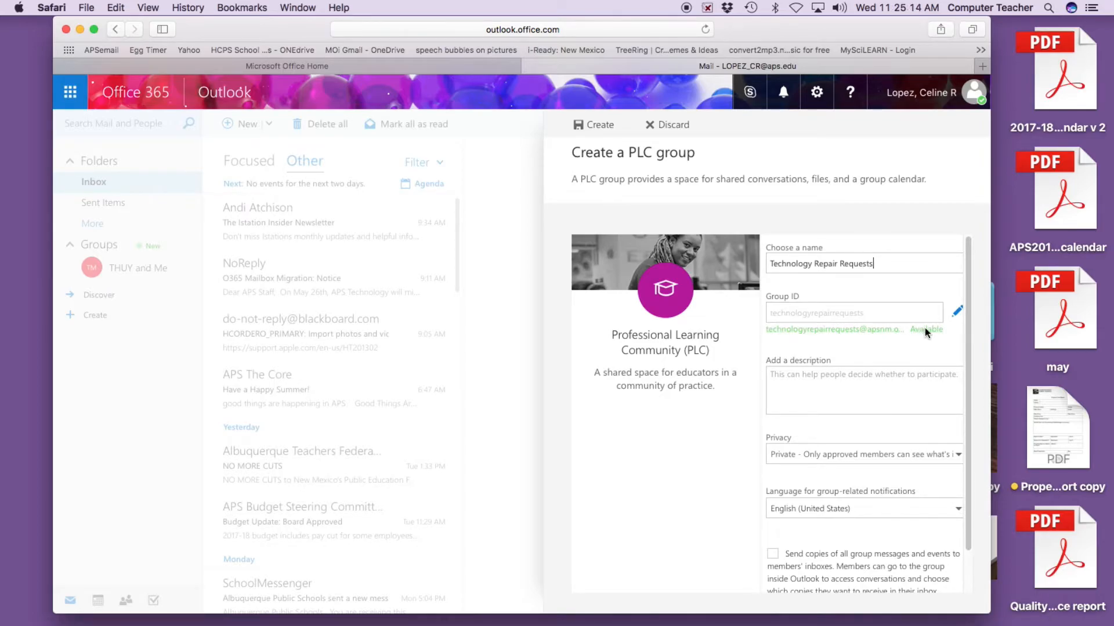
Step: Describe the group: 'Send me your tech issues and we will do our best to help you resolve them!'
click(852, 312)
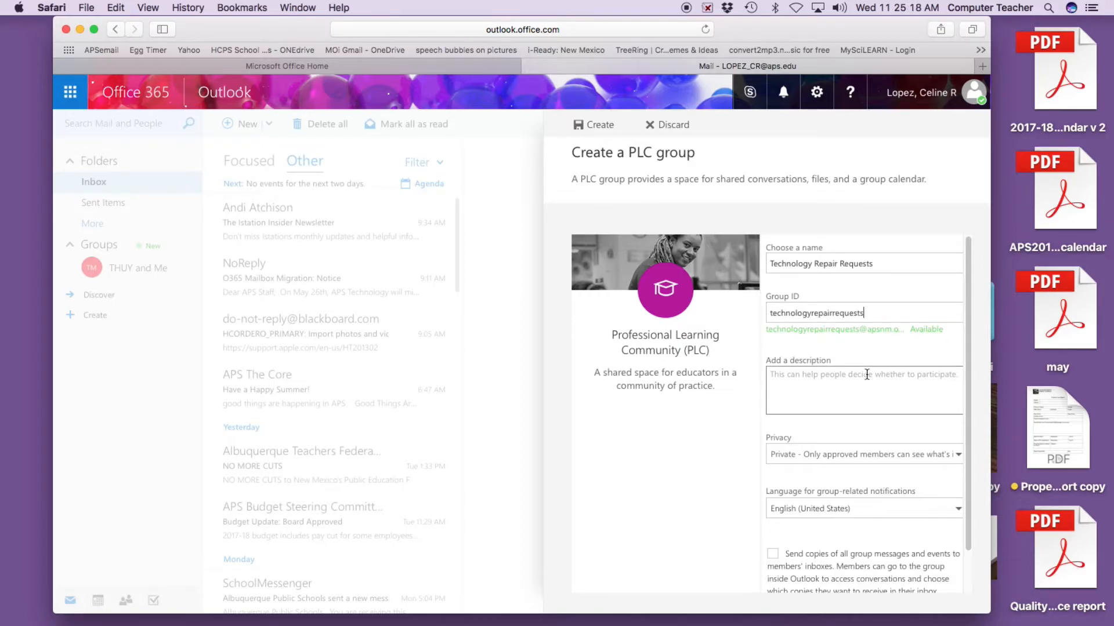
click(863, 390)
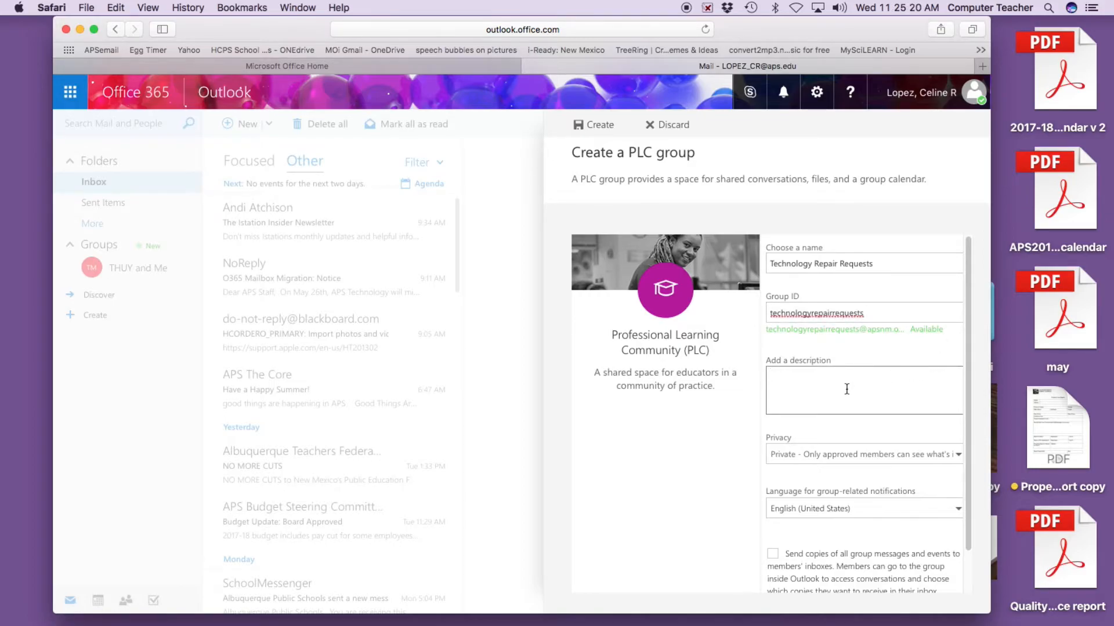
text(Send my)
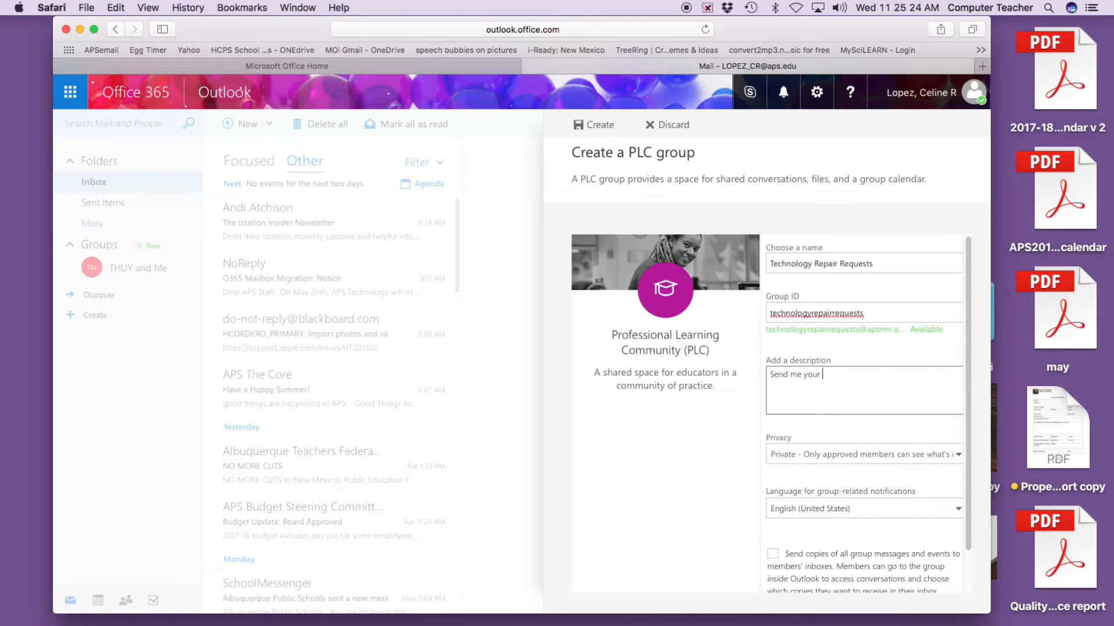
text(tech)
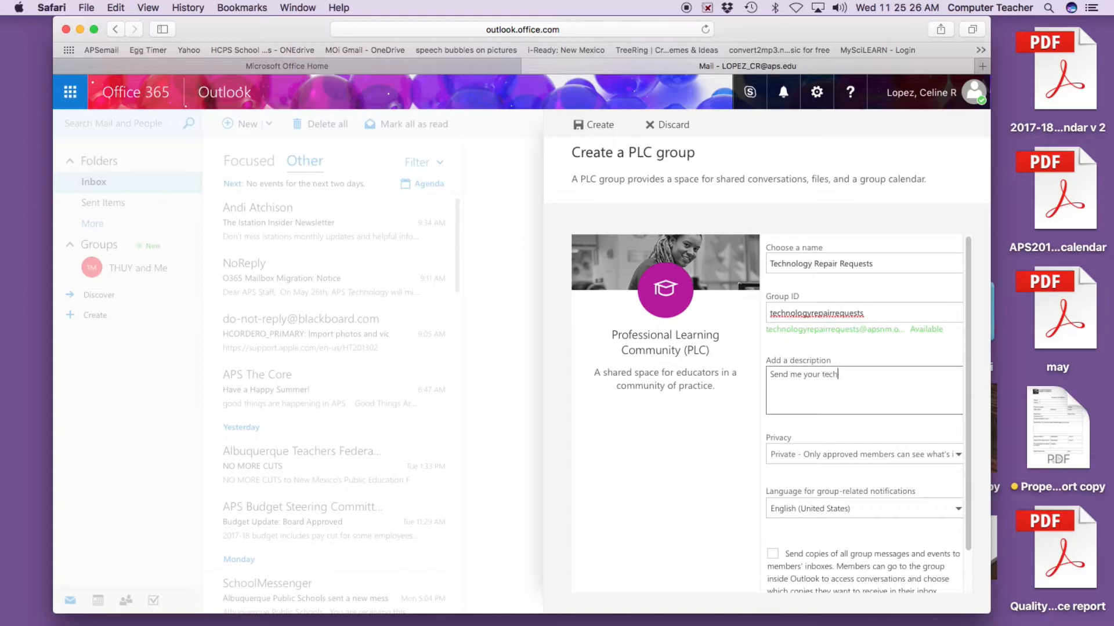
text(issues)
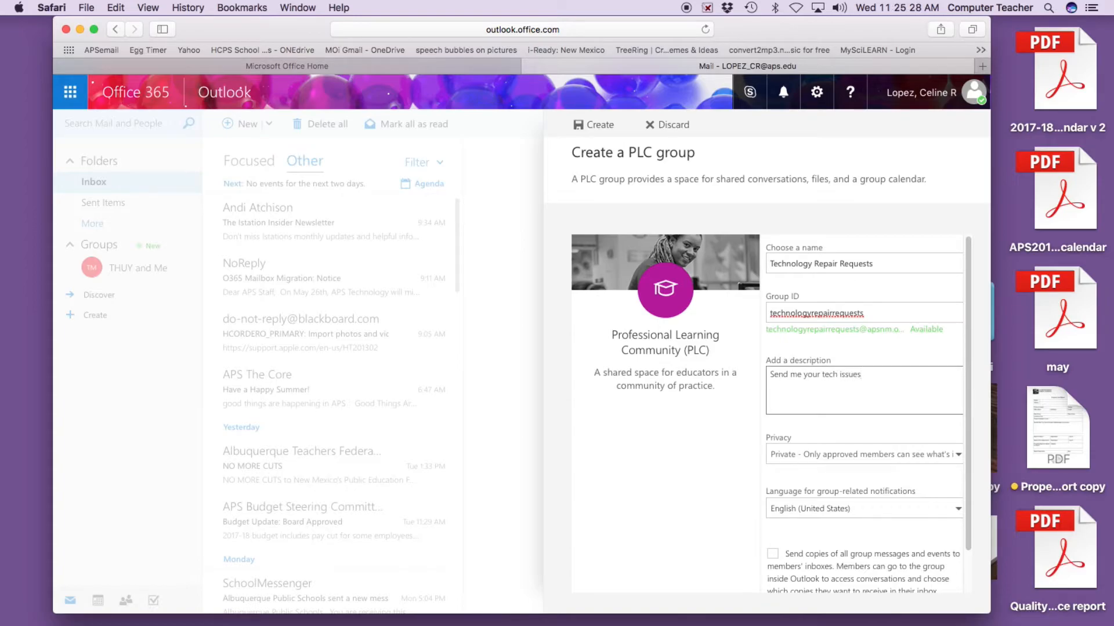
text(and we will do our best to)
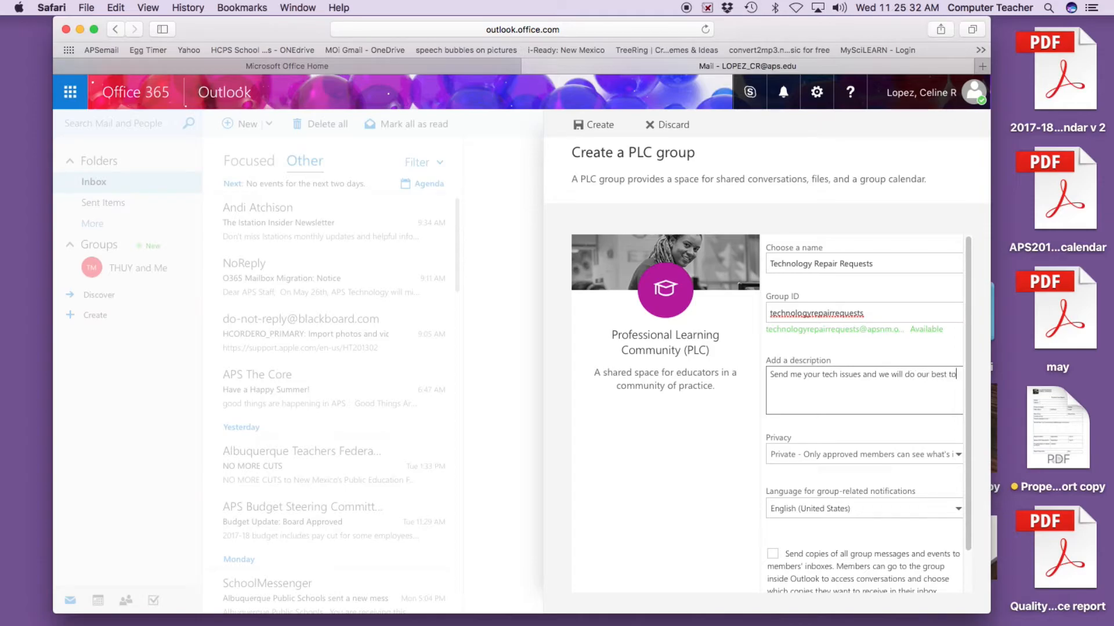
text(help you r)
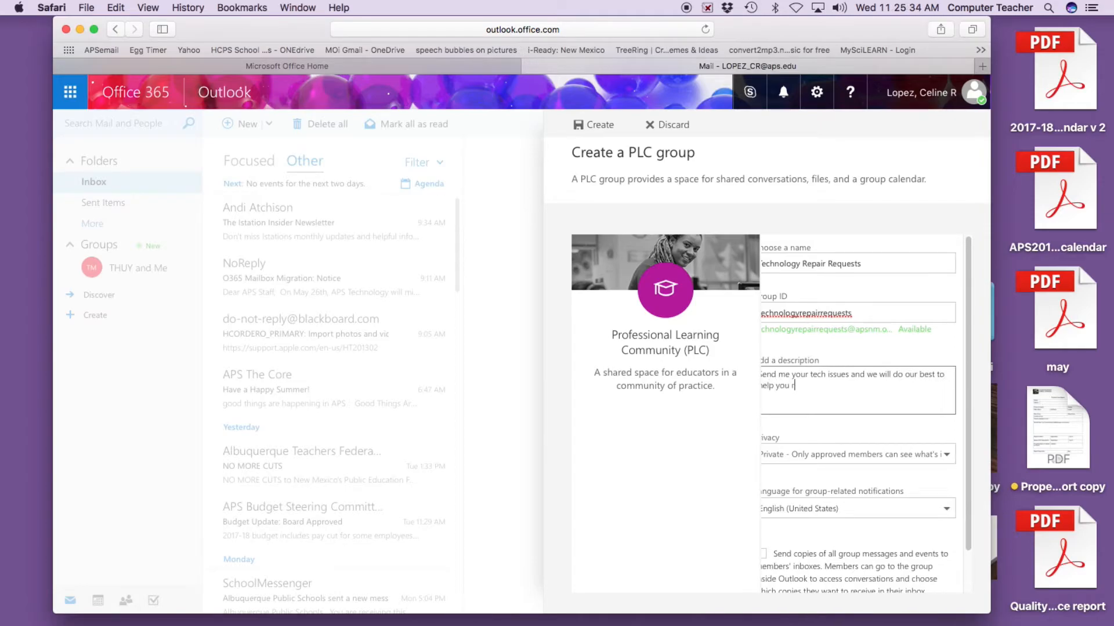
text(esolve them!)
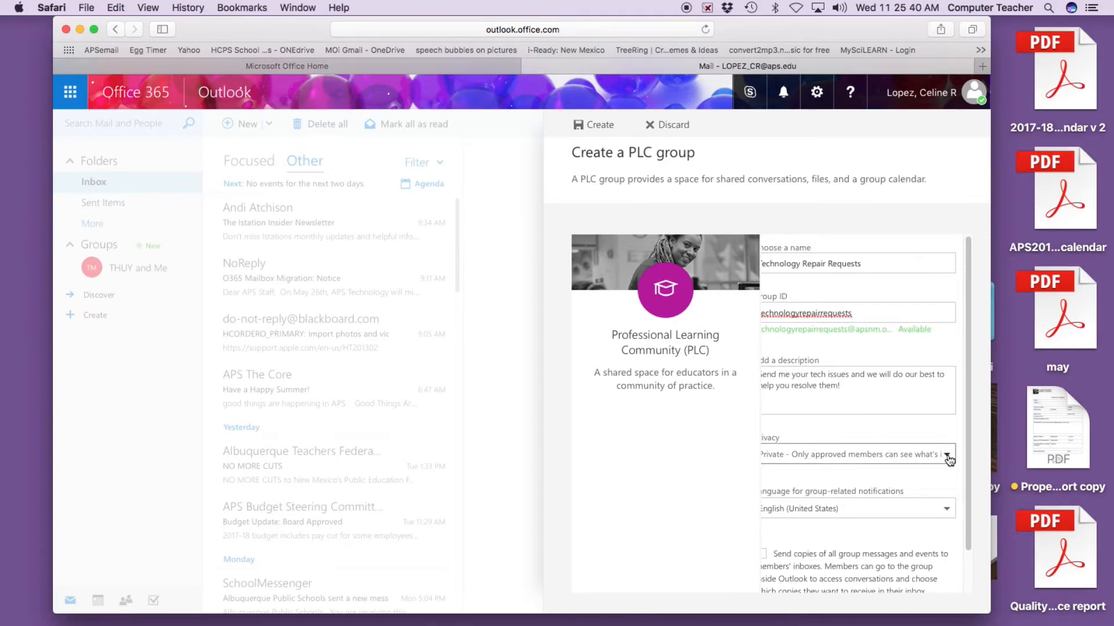
Step: Set privacy to Private and enable sending copies of group messages and events to members' inboxes
click(950, 455)
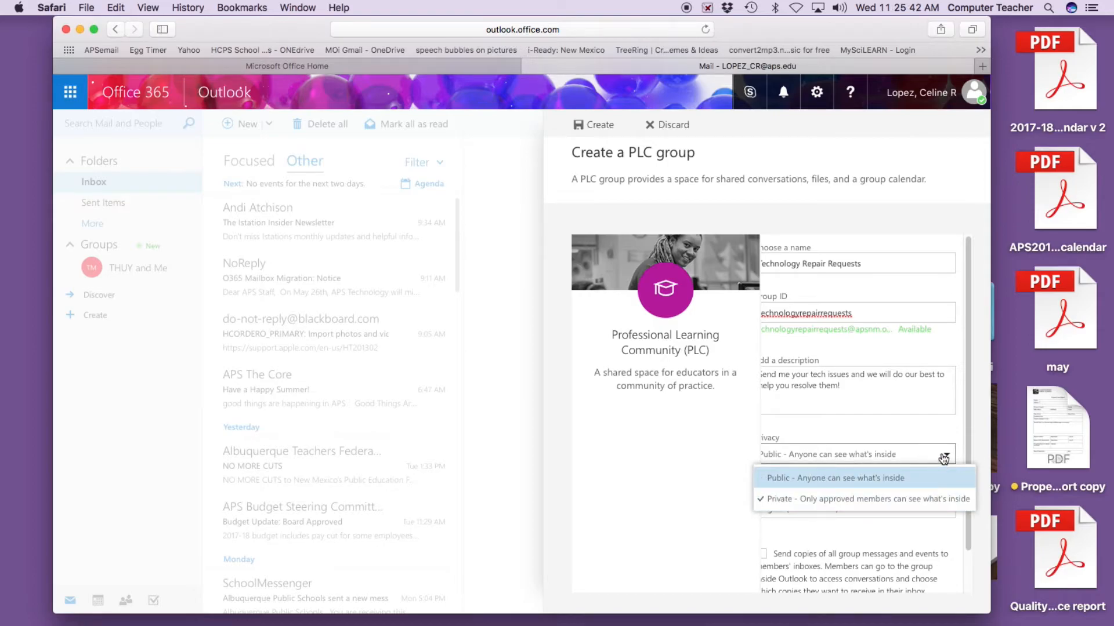
click(862, 499)
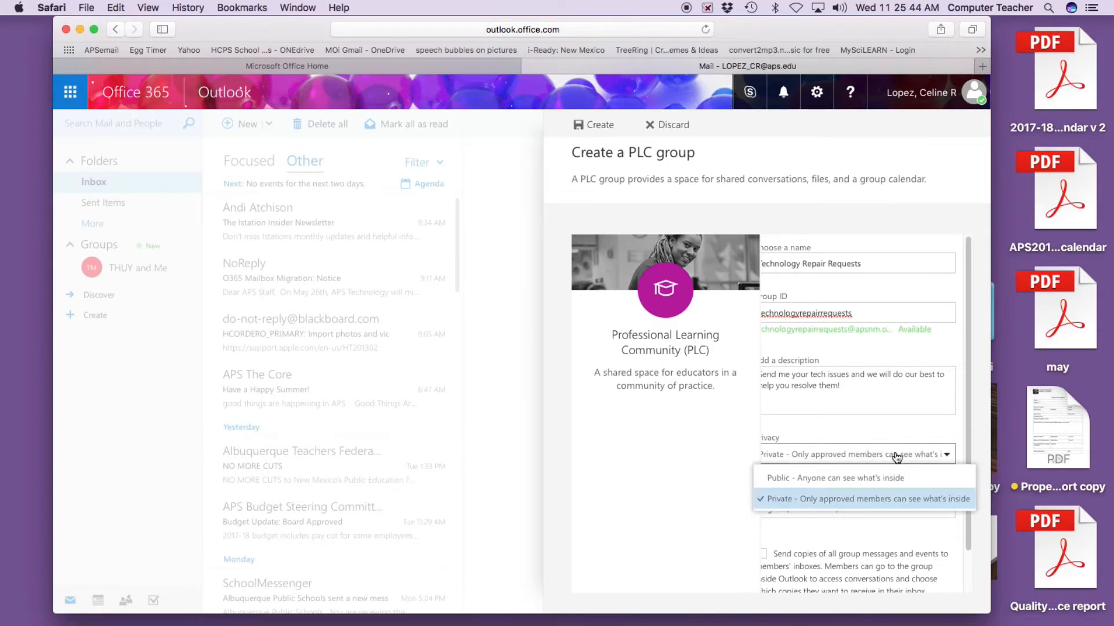
click(861, 499)
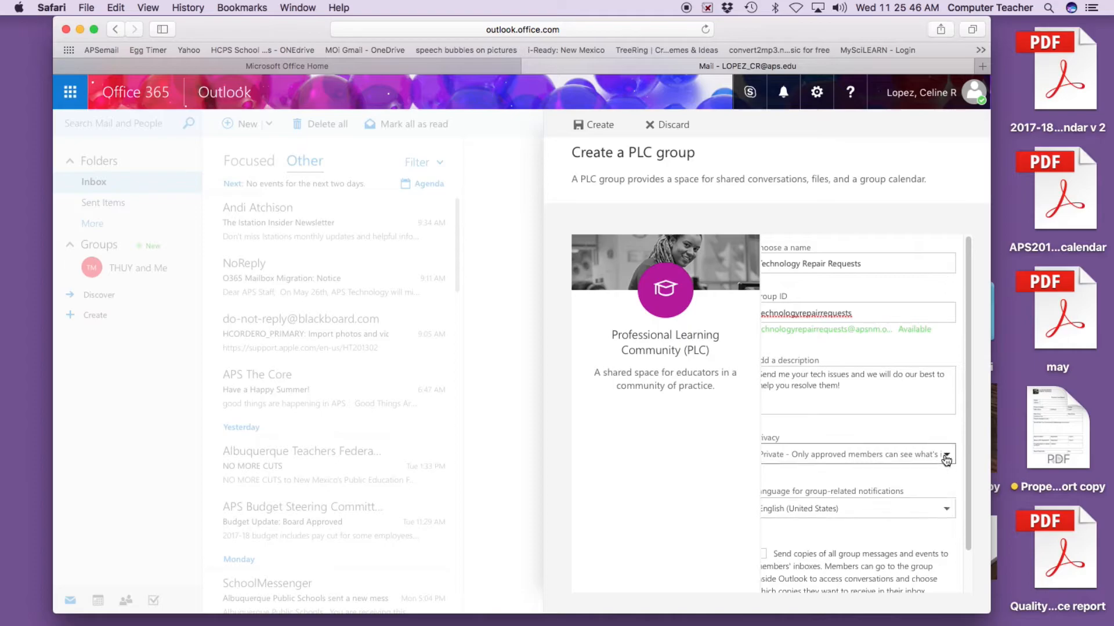
scroll(down, 3)
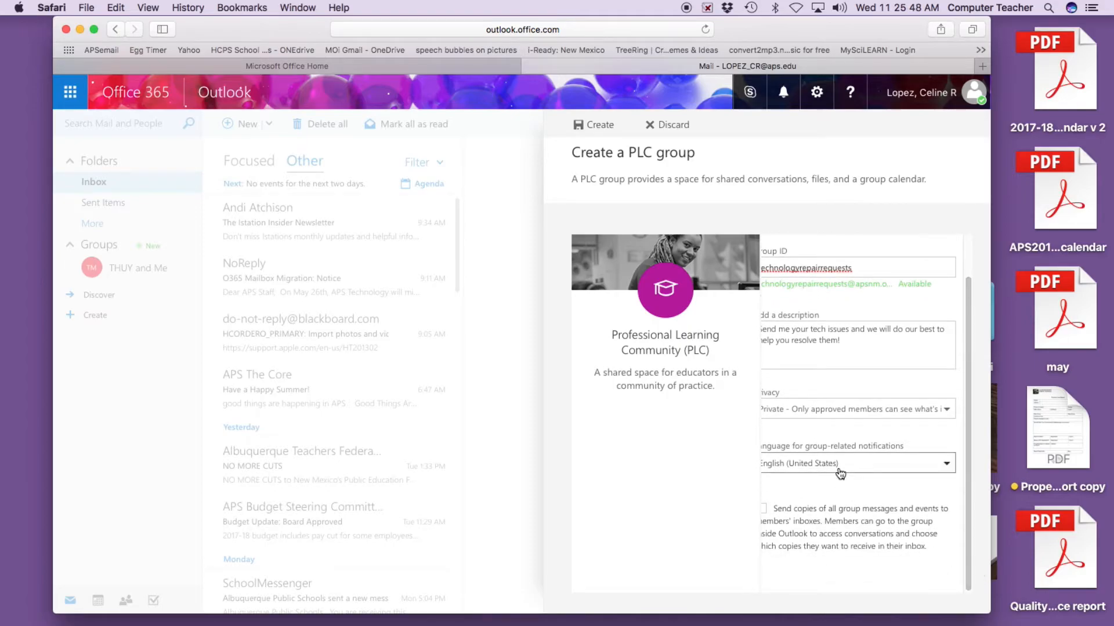
click(765, 508)
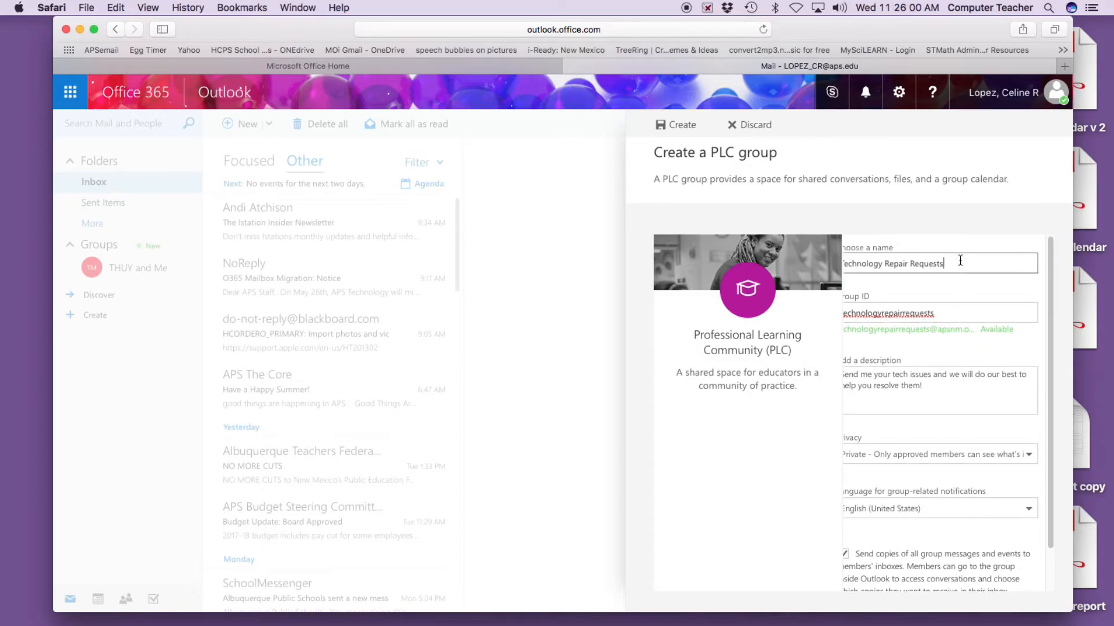
click(675, 126)
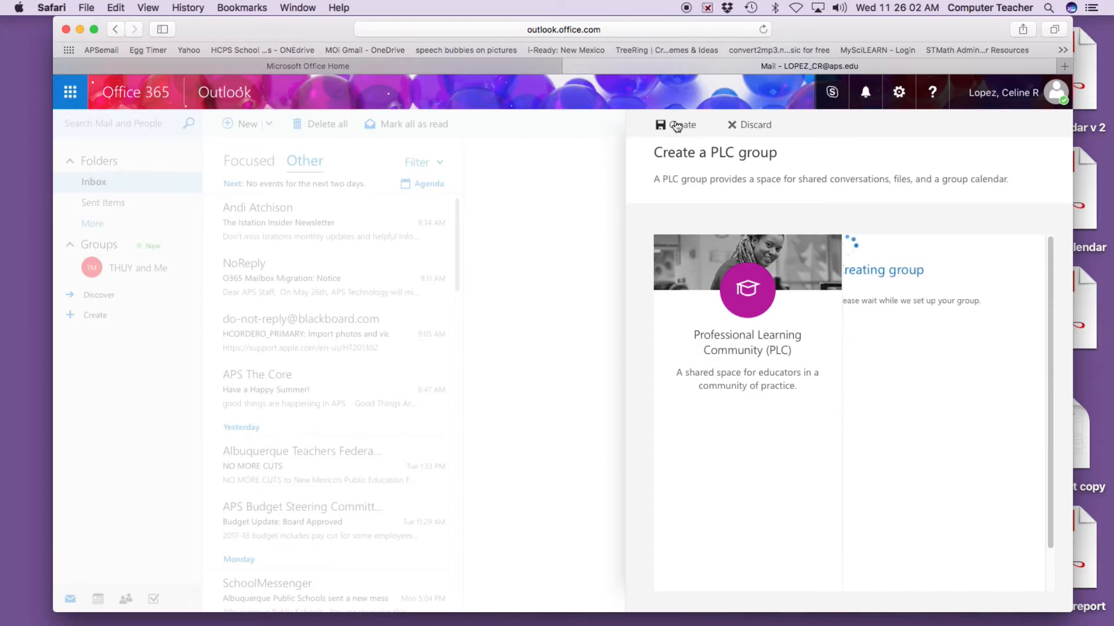
click(681, 124)
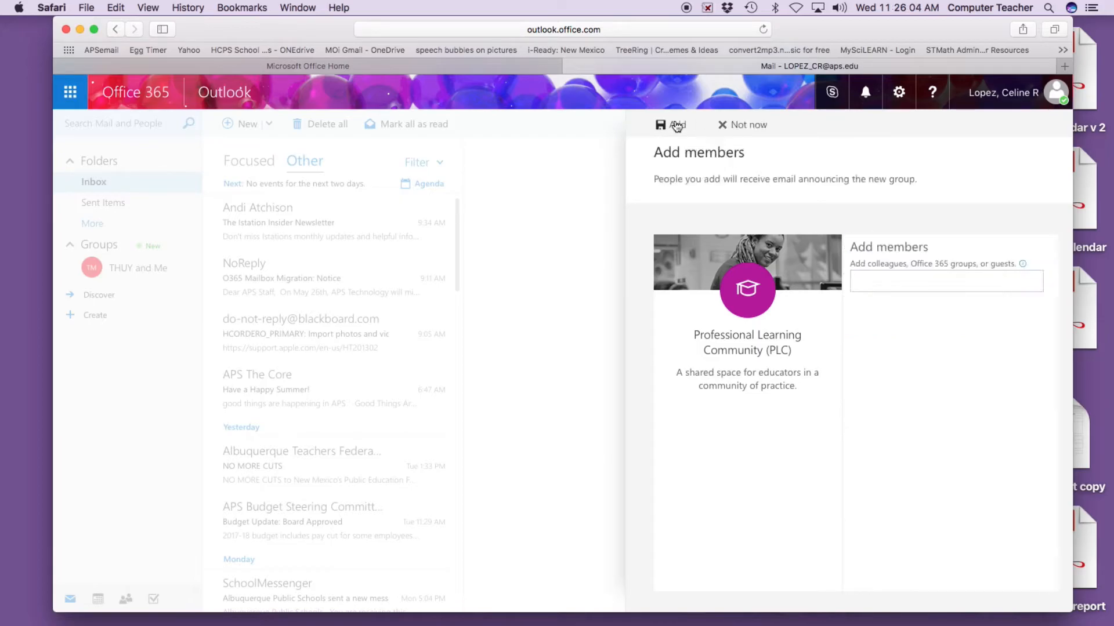
click(945, 280)
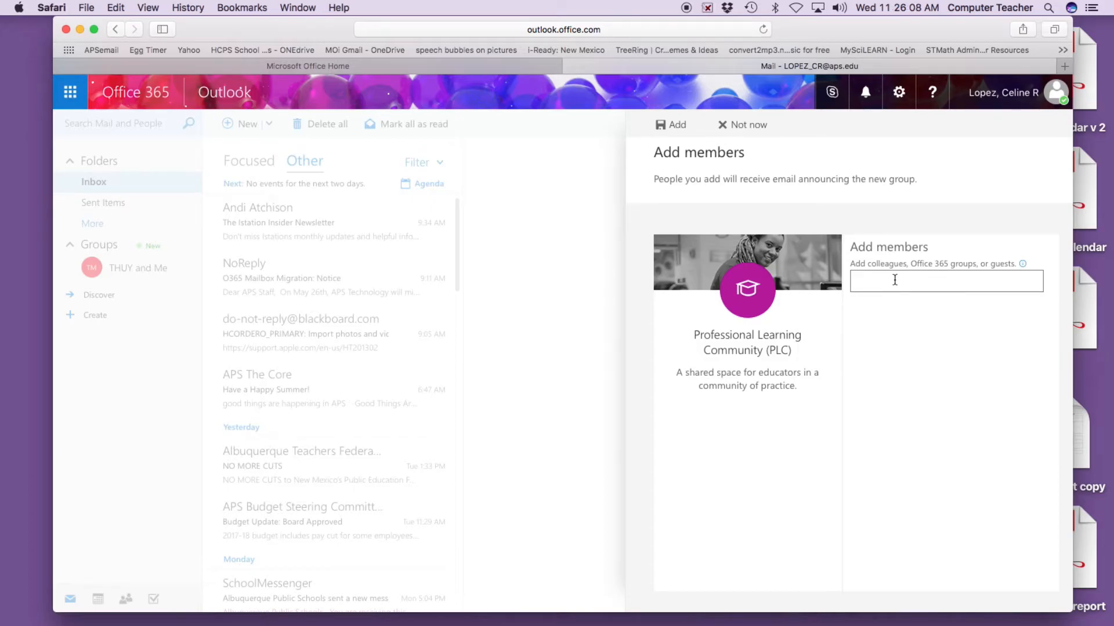
text(thuy)
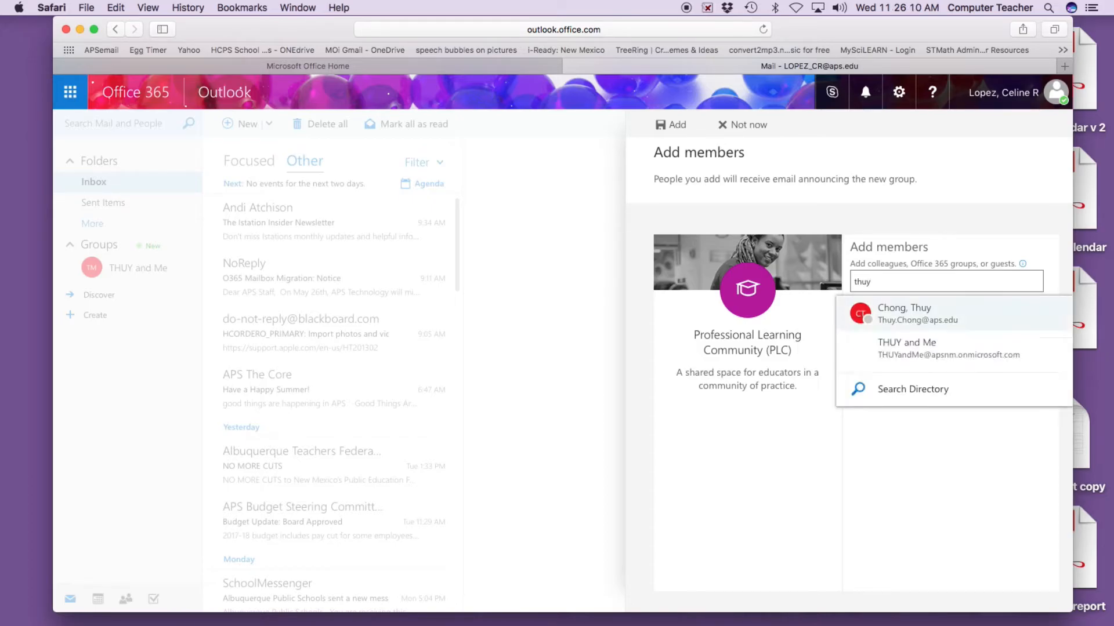
click(916, 313)
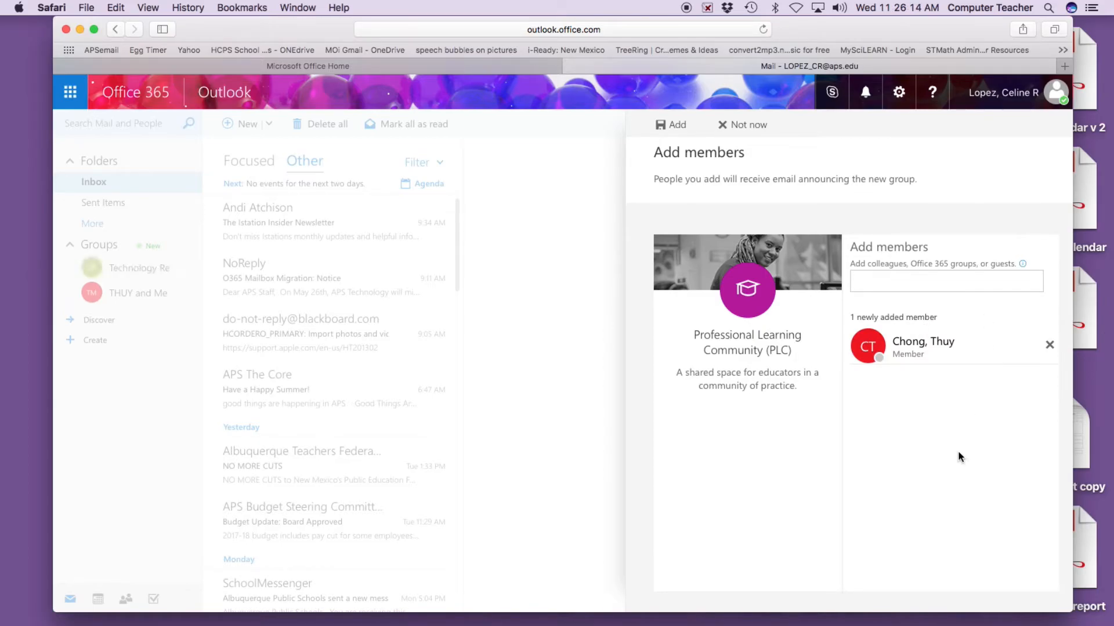
mouse_move(1037, 442)
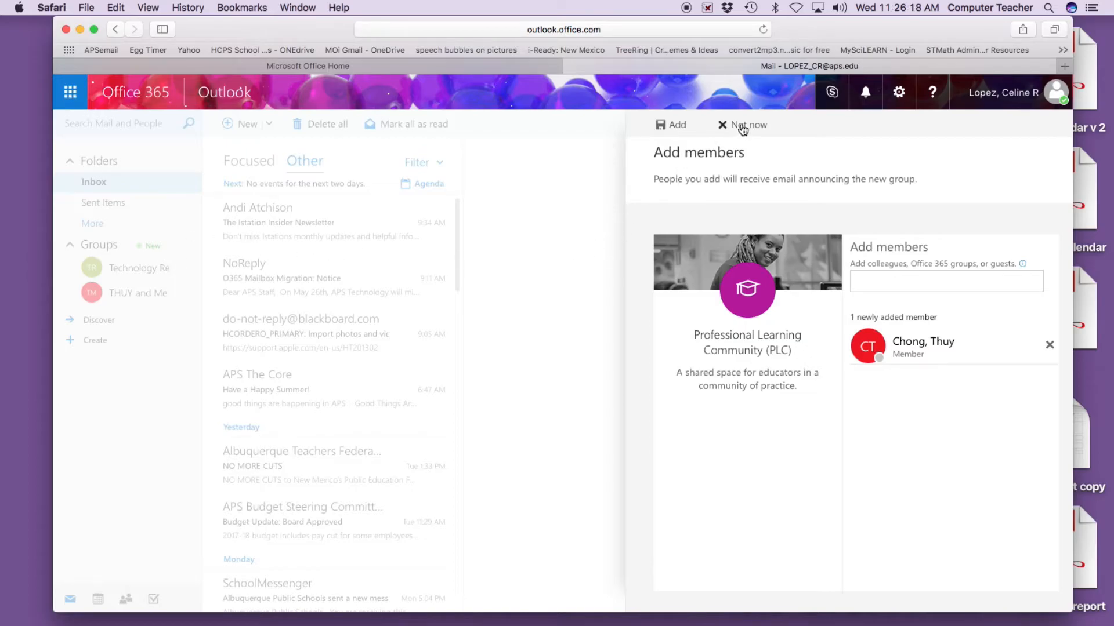
Step: Skip adding more members, view the new group's welcome conversation, then select HCPS School Documents
click(748, 125)
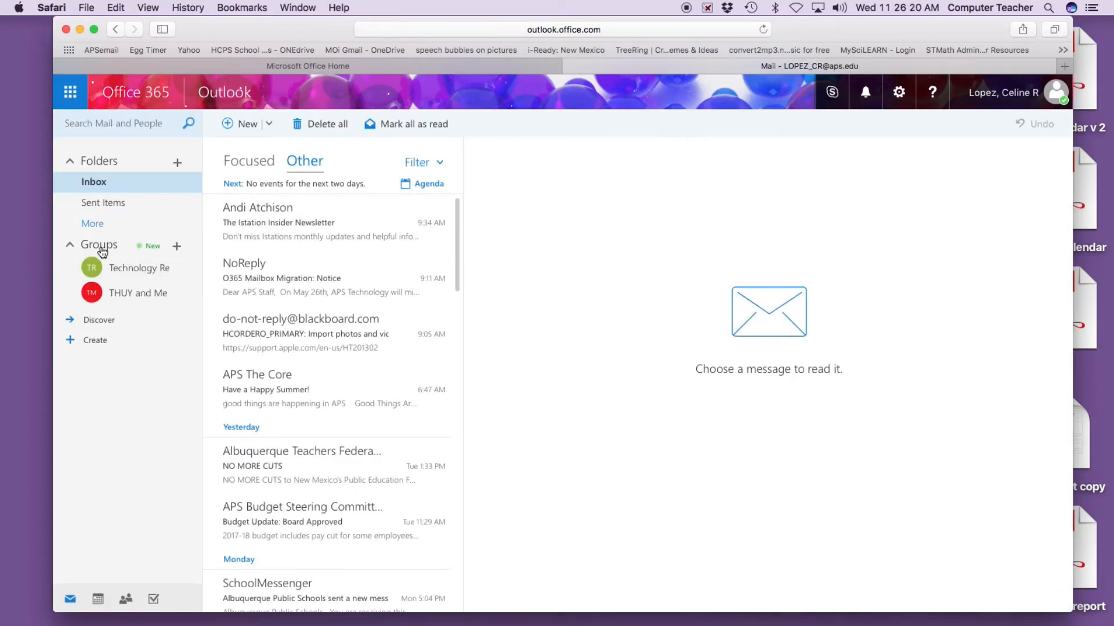
click(139, 268)
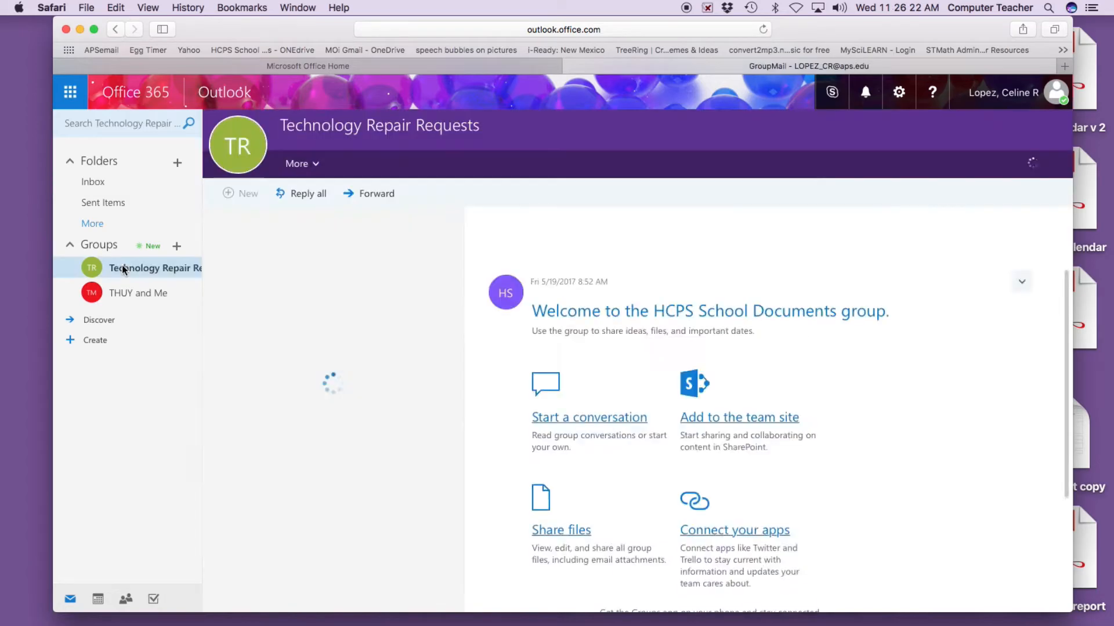
click(154, 268)
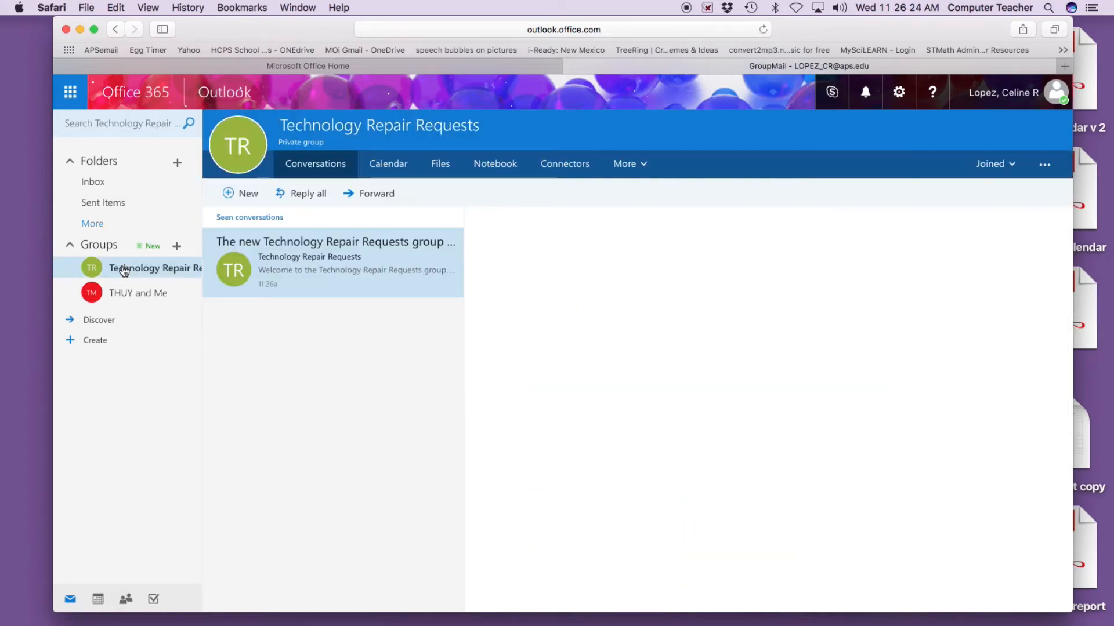
click(335, 264)
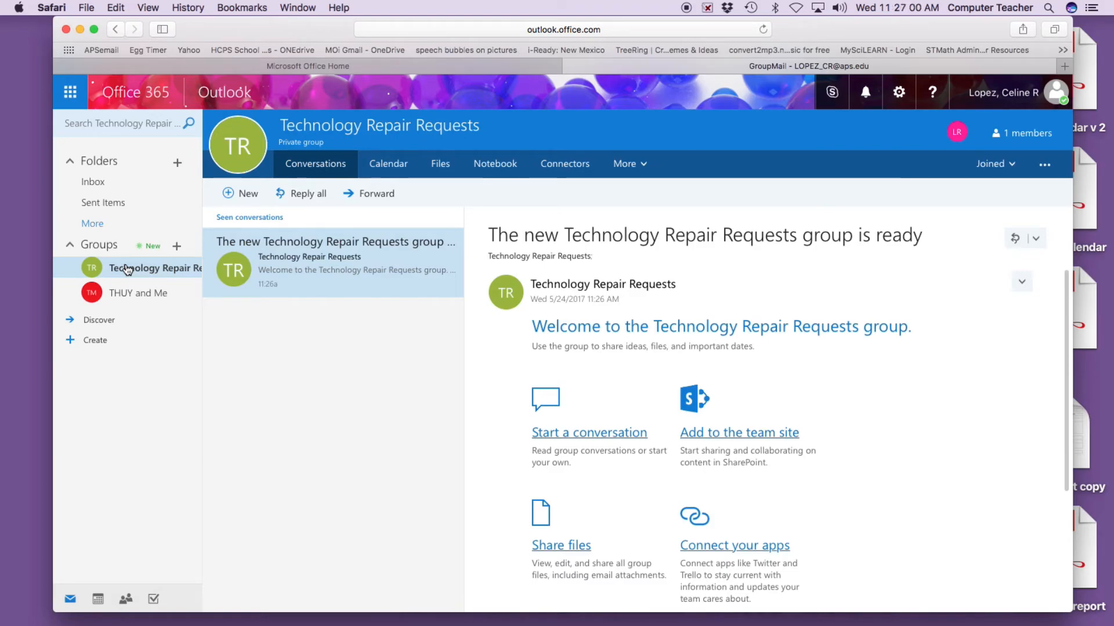
mouse_move(133, 255)
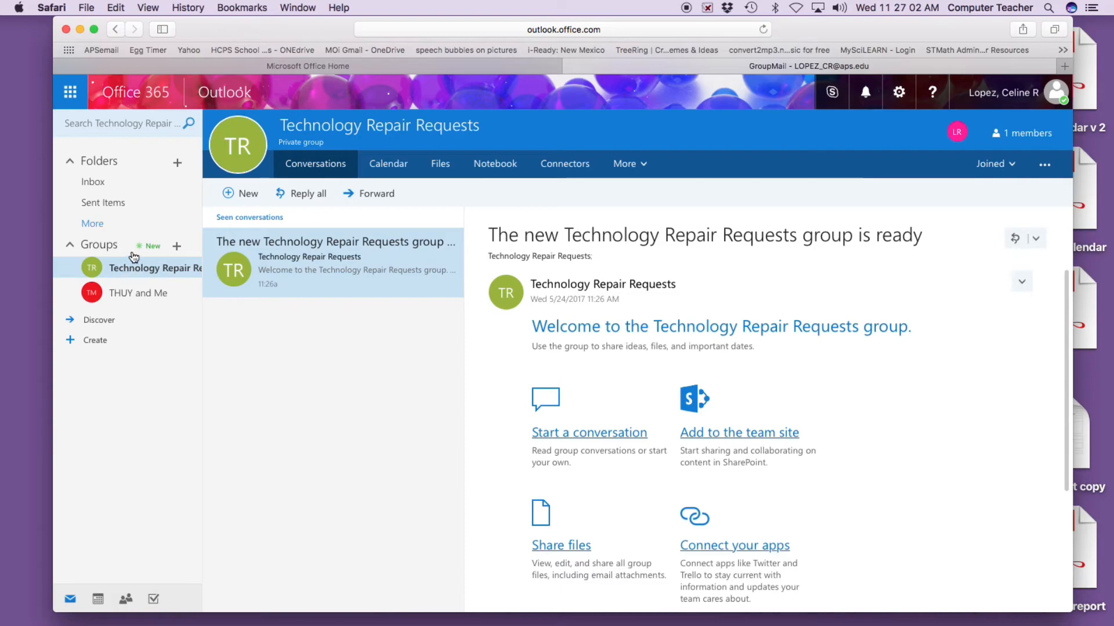
mouse_move(148, 268)
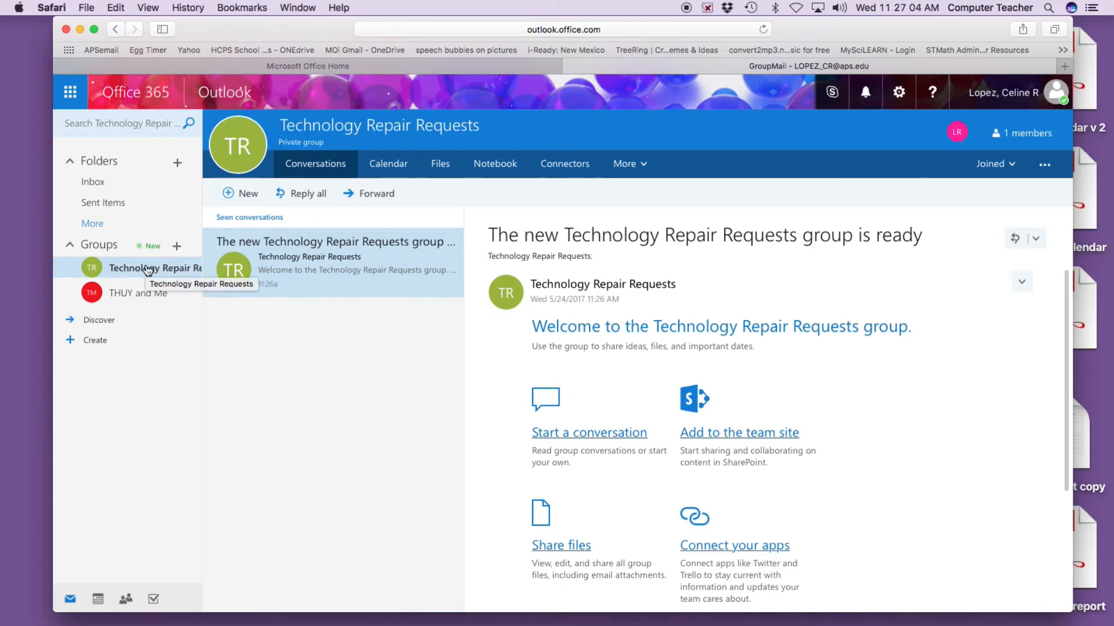
click(154, 292)
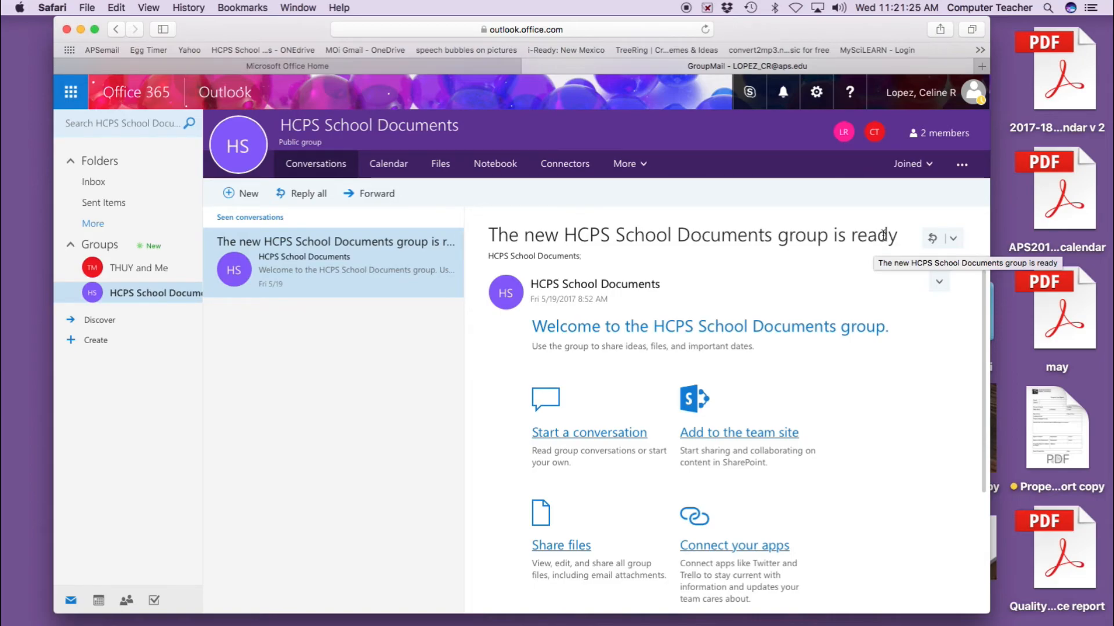
mouse_move(962, 163)
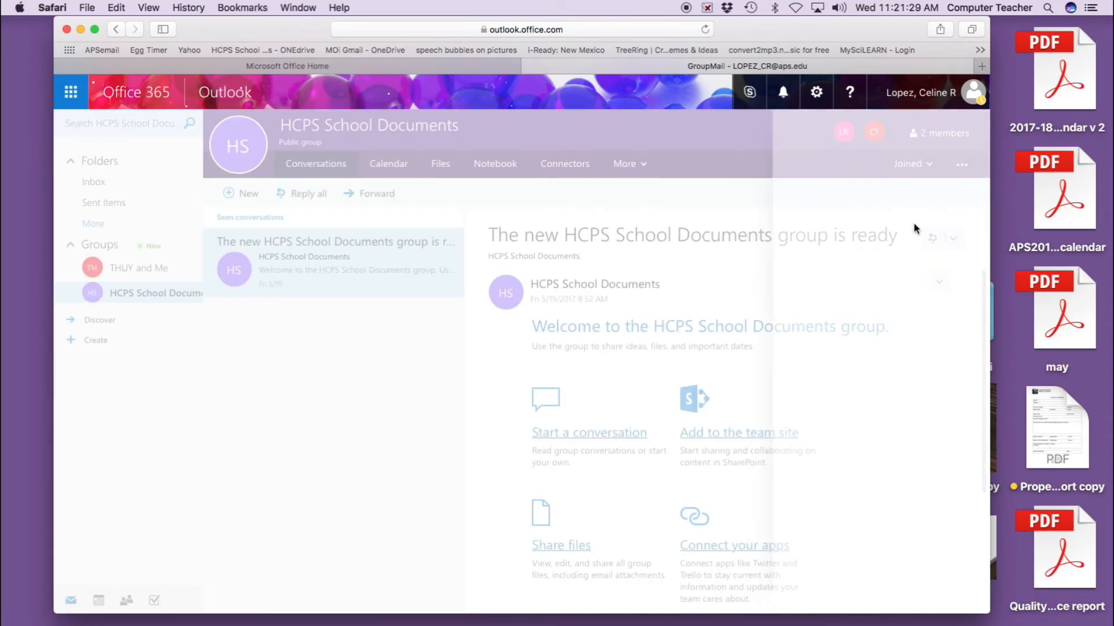
Step: Delete the HCPS School Documents group via Edit group, acknowledging all content will be deleted
click(962, 164)
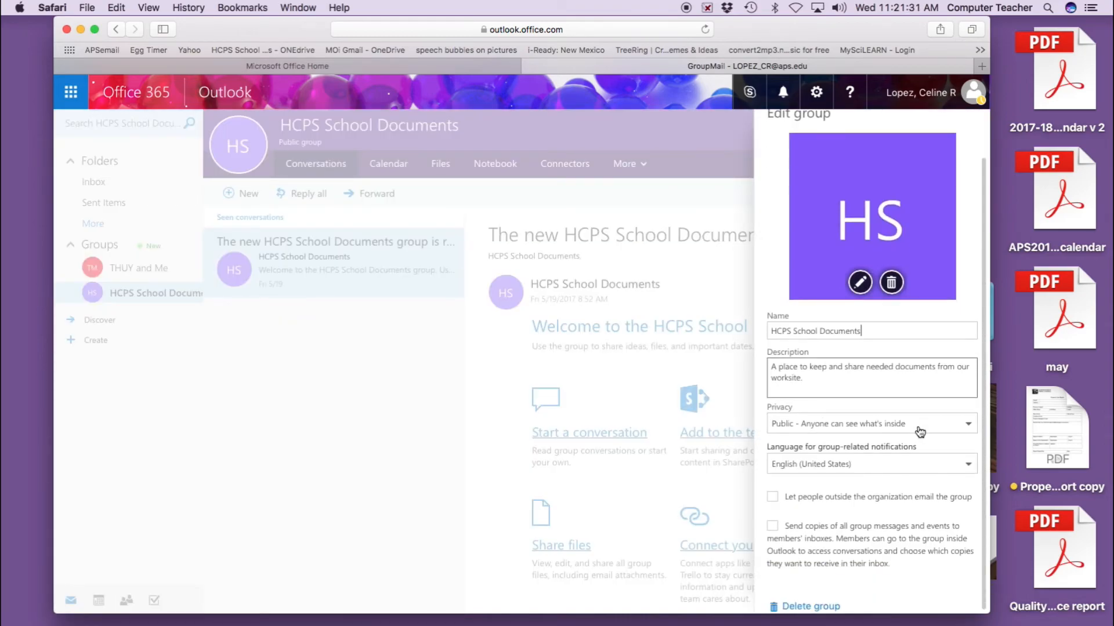
click(812, 605)
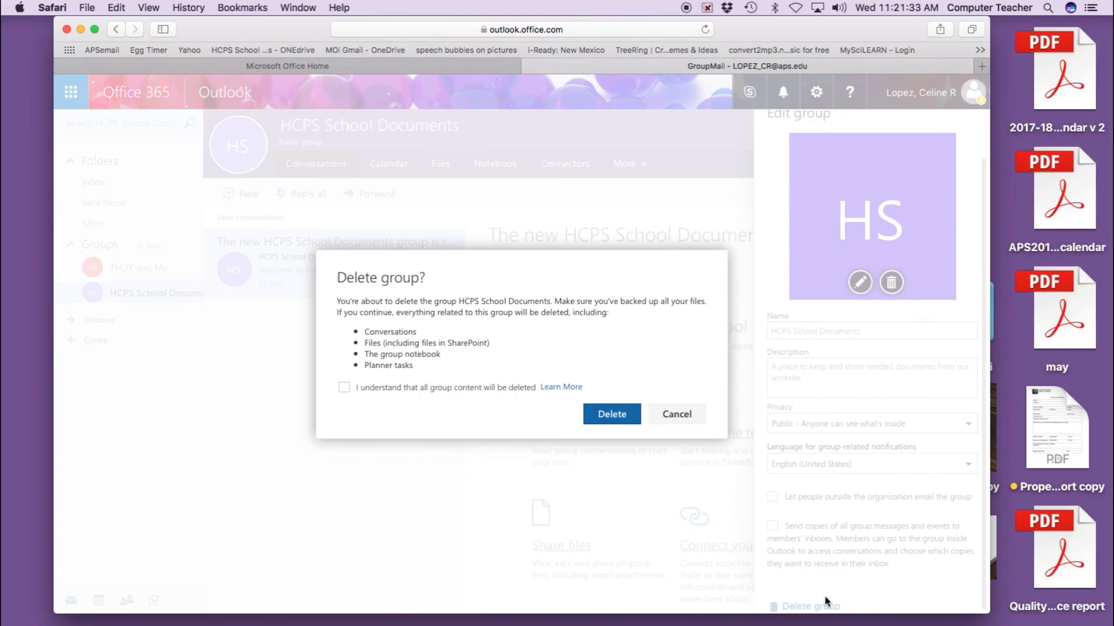
click(611, 414)
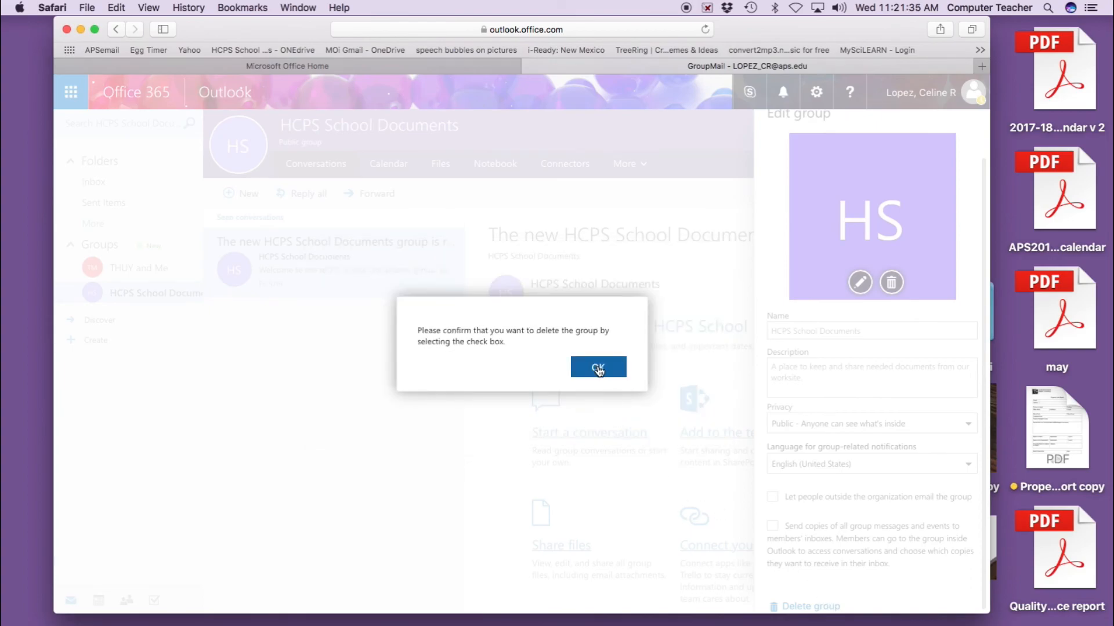
mouse_move(613, 416)
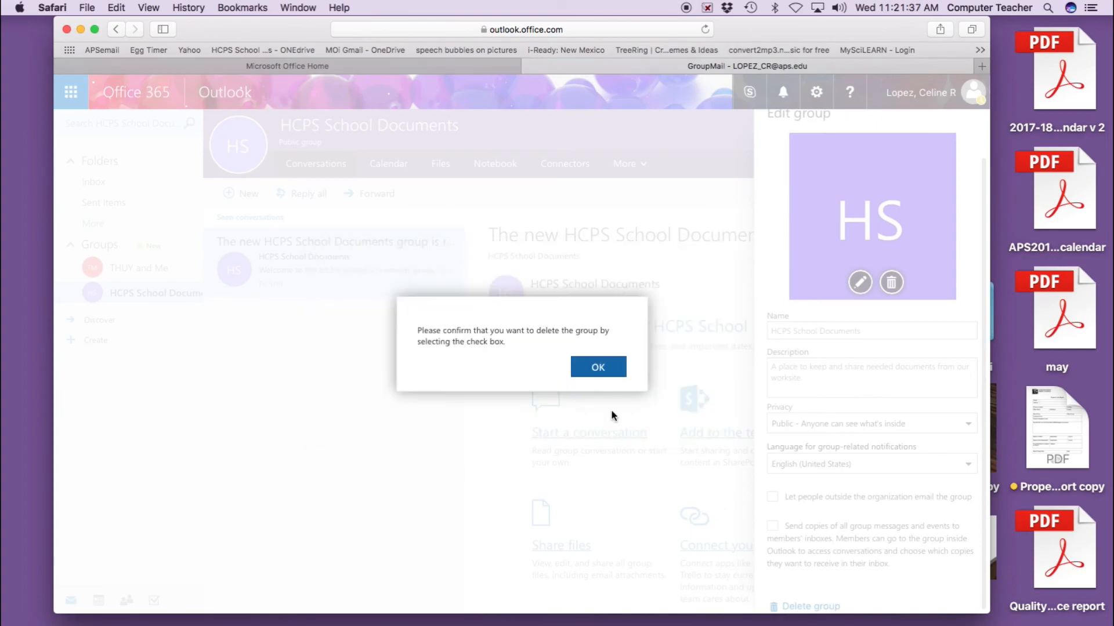
click(598, 367)
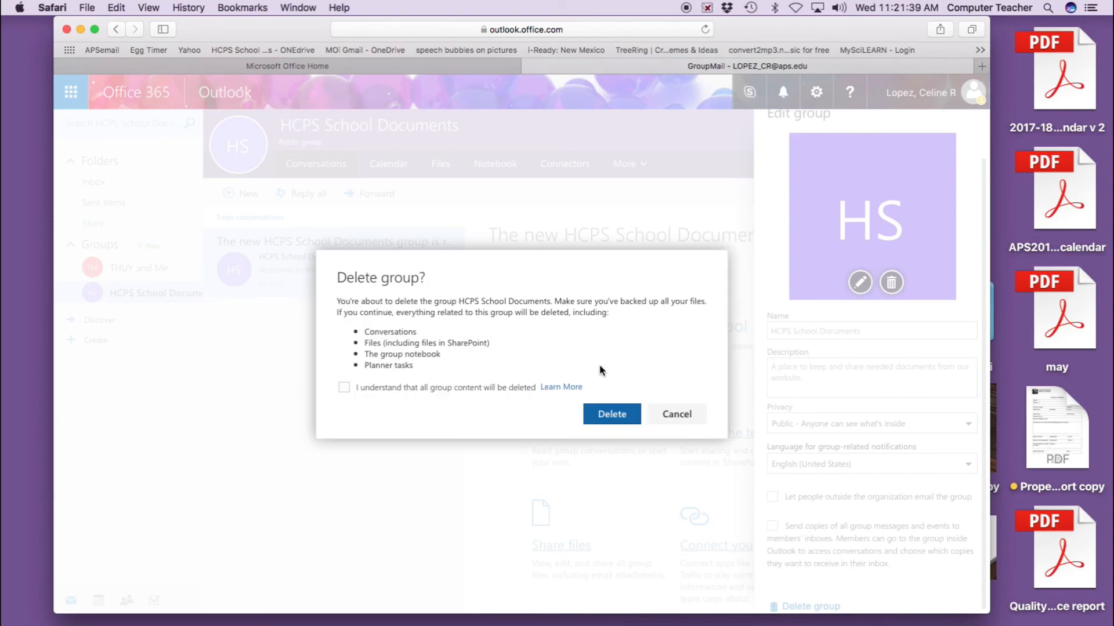
click(343, 388)
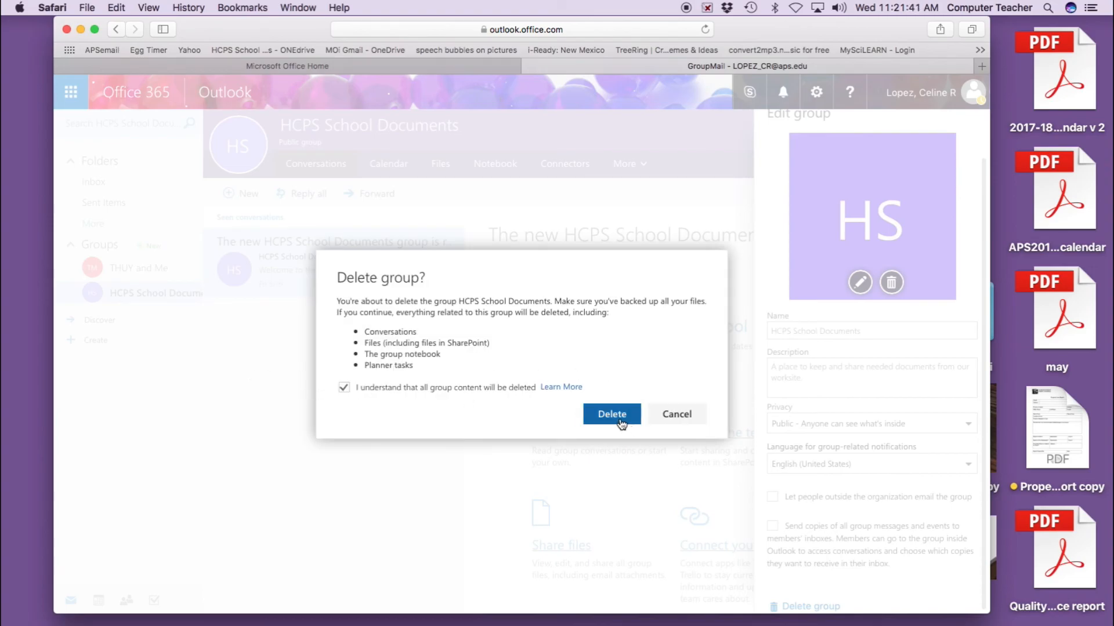
click(611, 414)
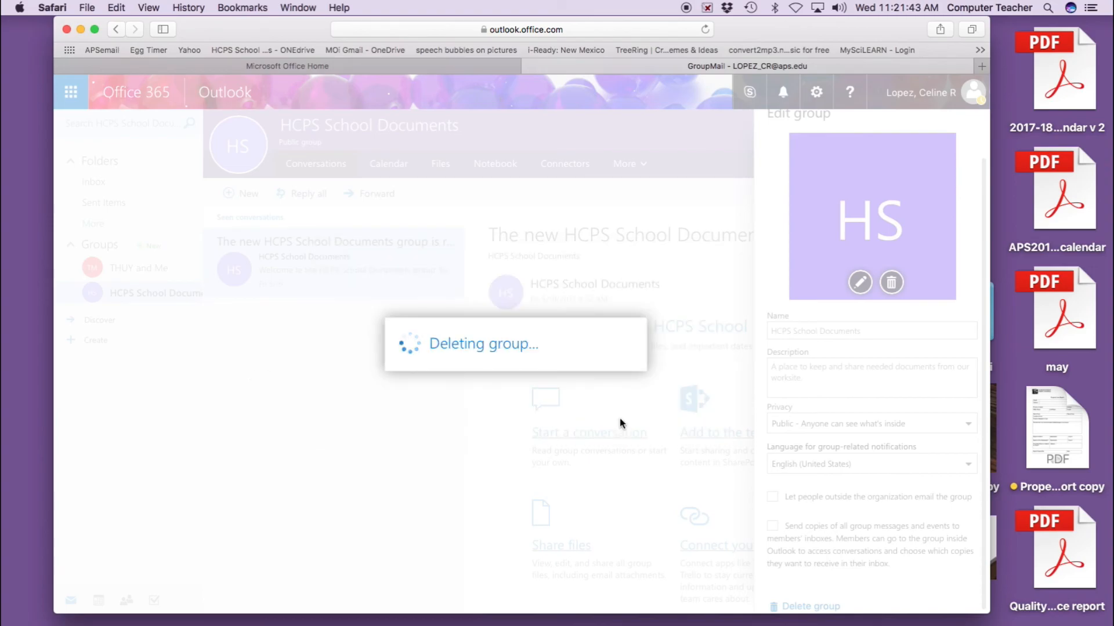